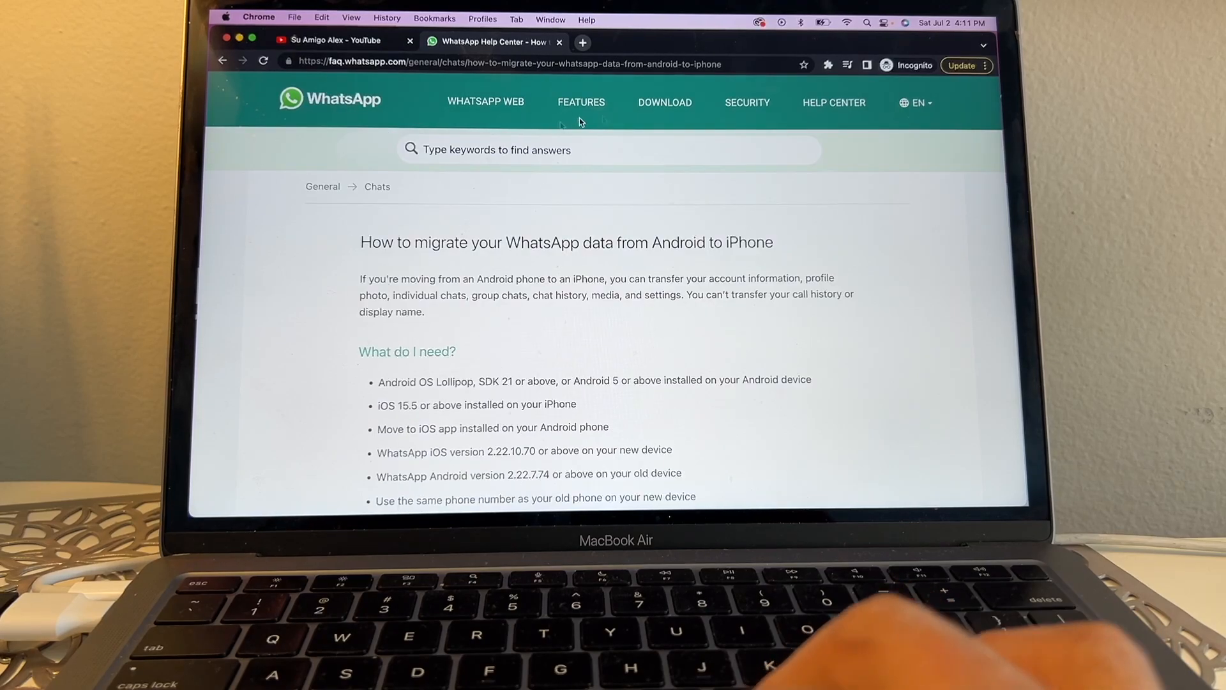
Search the help for 'android to iphone' migration answers.
left_click(833, 103)
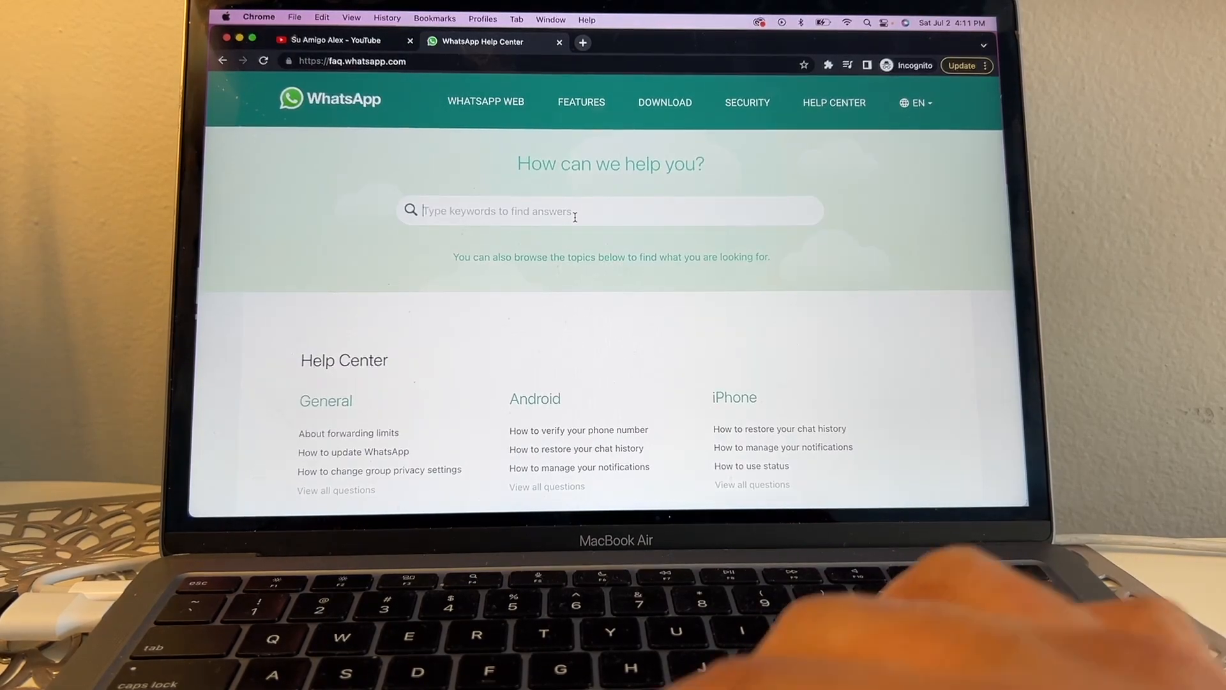
type("android to iphone")
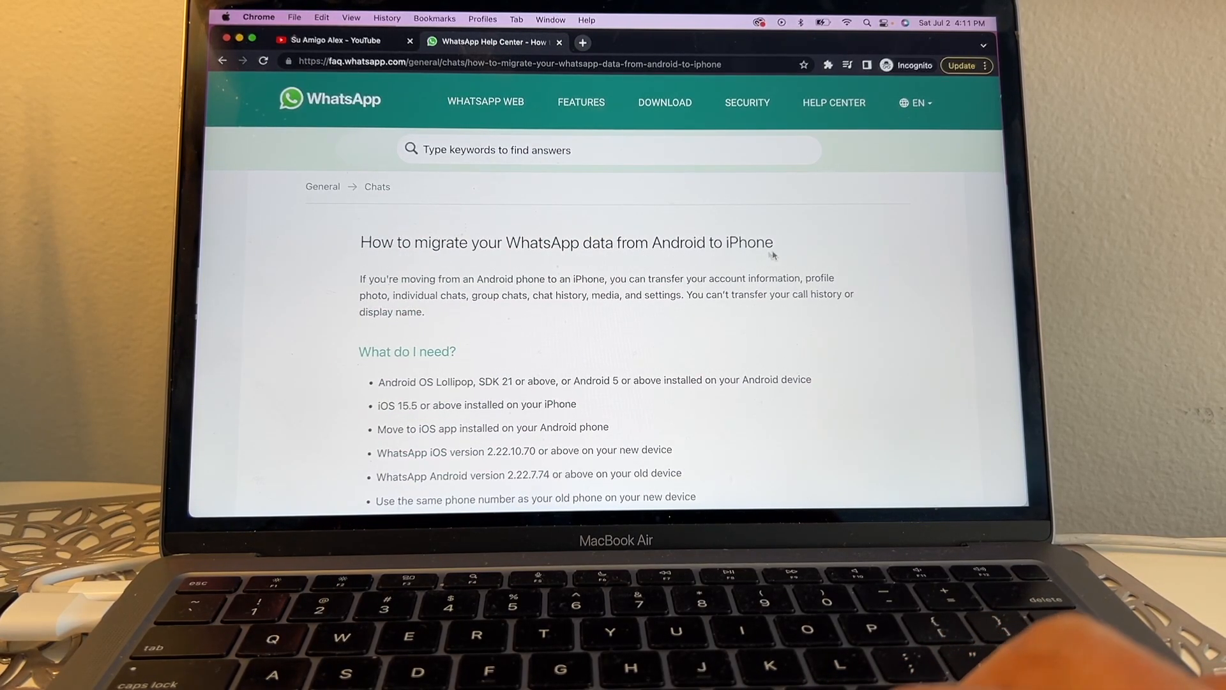
scroll("down", 3)
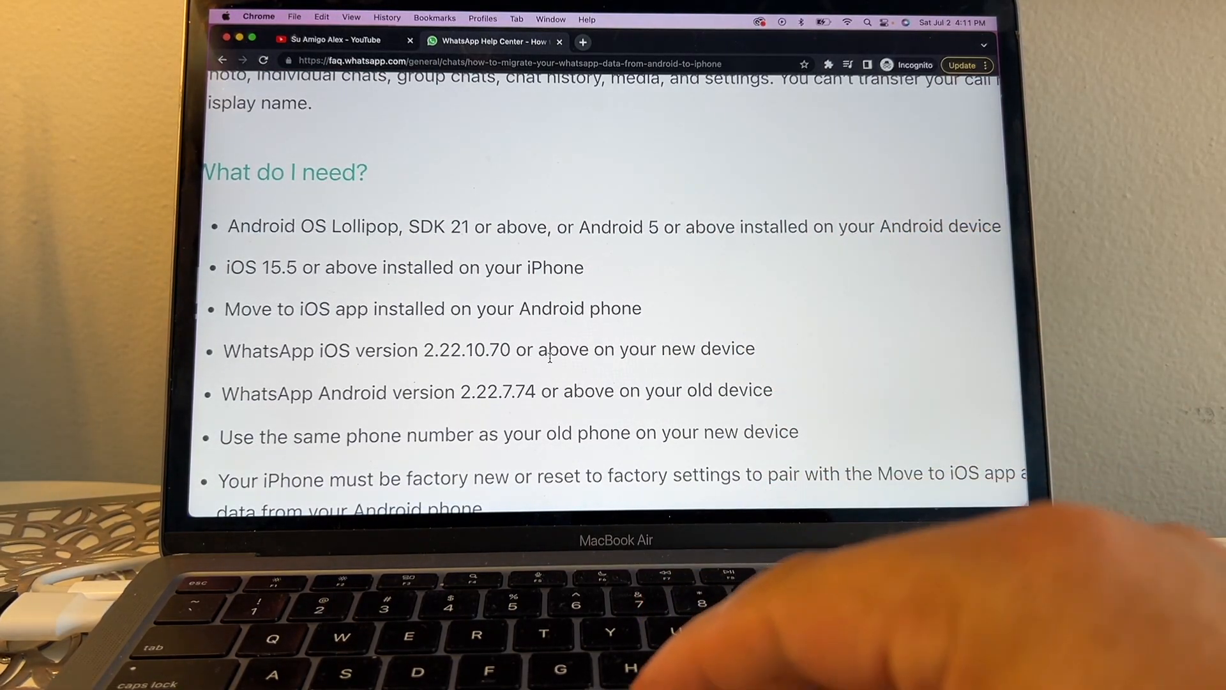
Wake the iPhone and advance past its hello screen to Quick Start.
left_click(329, 40)
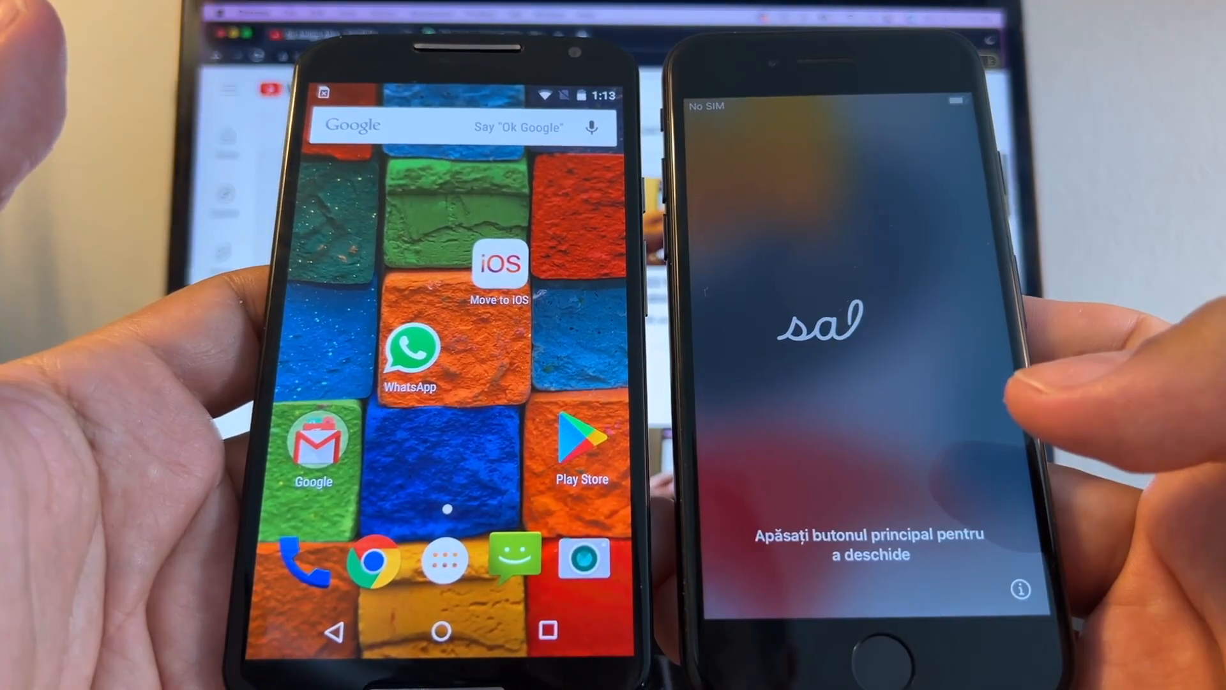
left_click(411, 356)
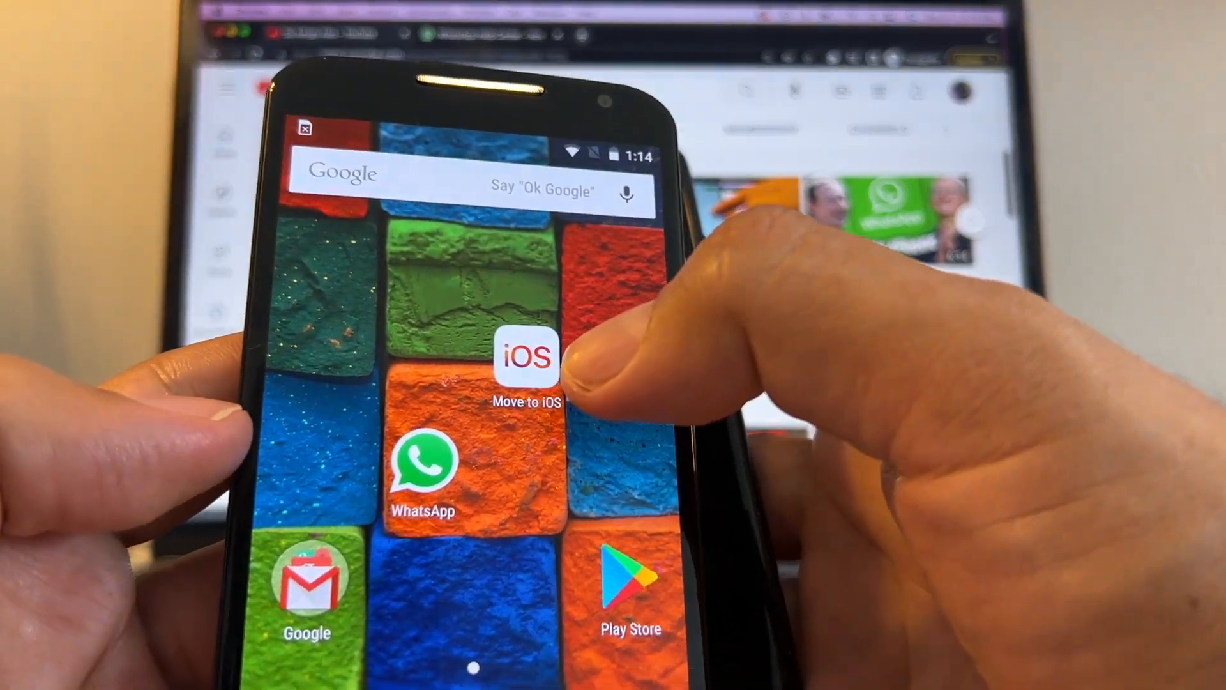
left_click(526, 360)
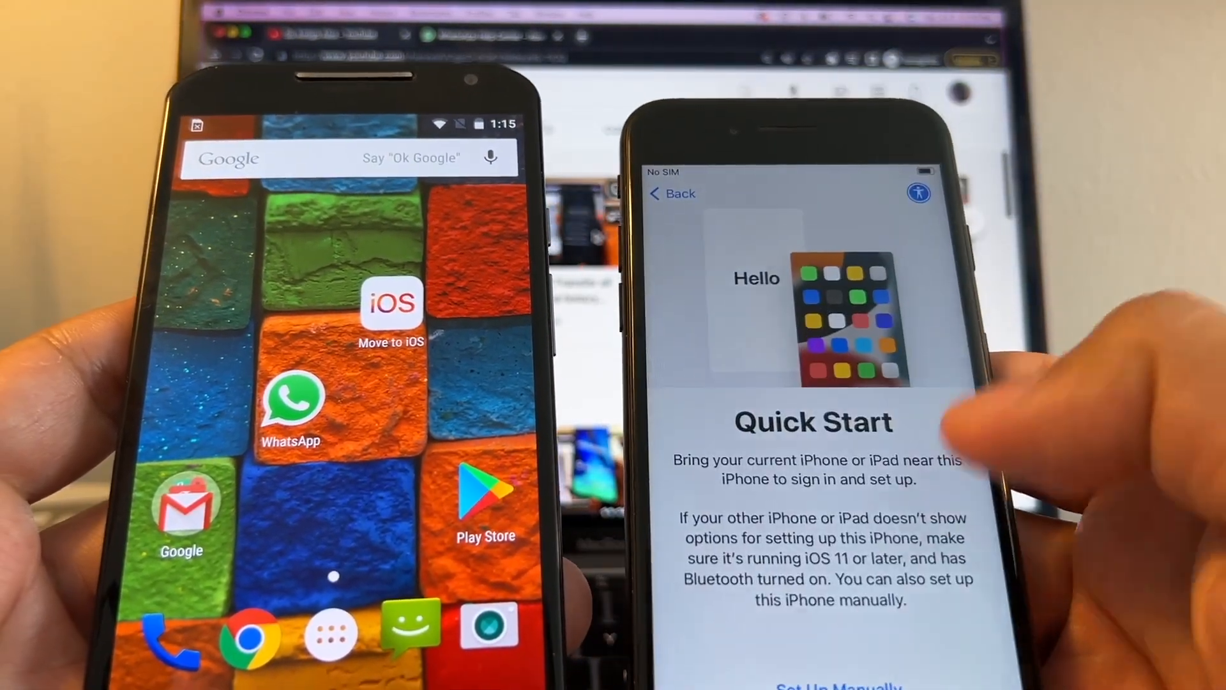
Set up manually, join Wi-Fi with the password, and pick Move Data from Android.
left_click(813, 684)
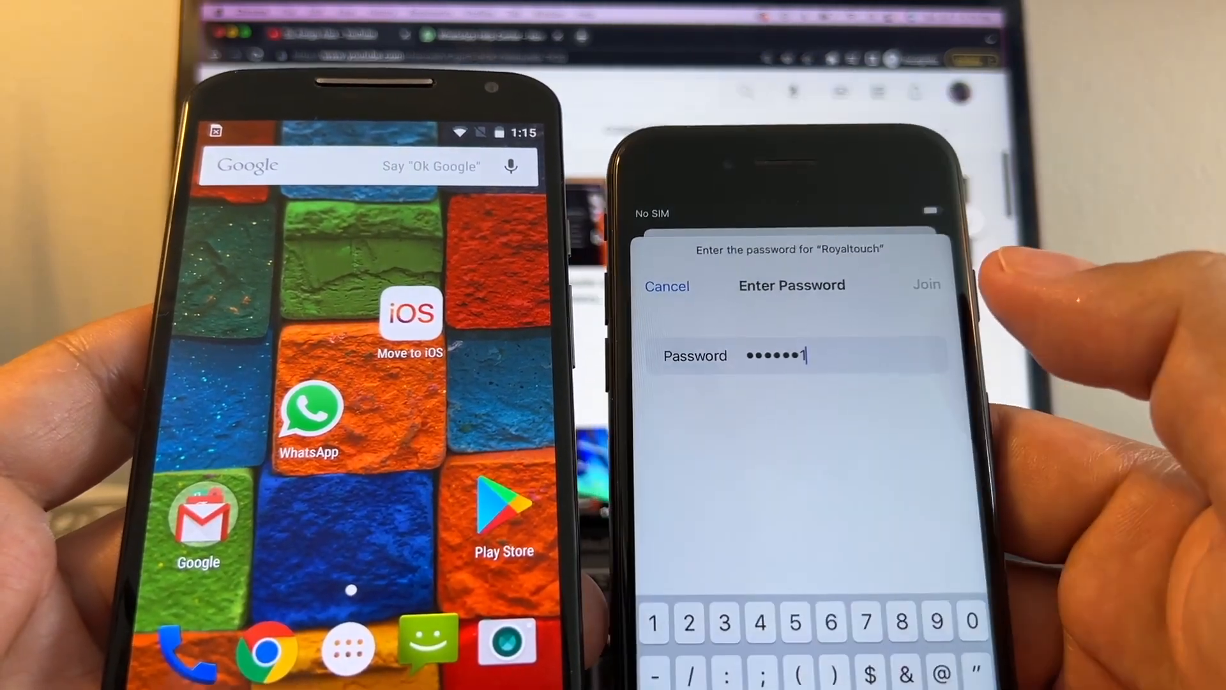
left_click(927, 284)
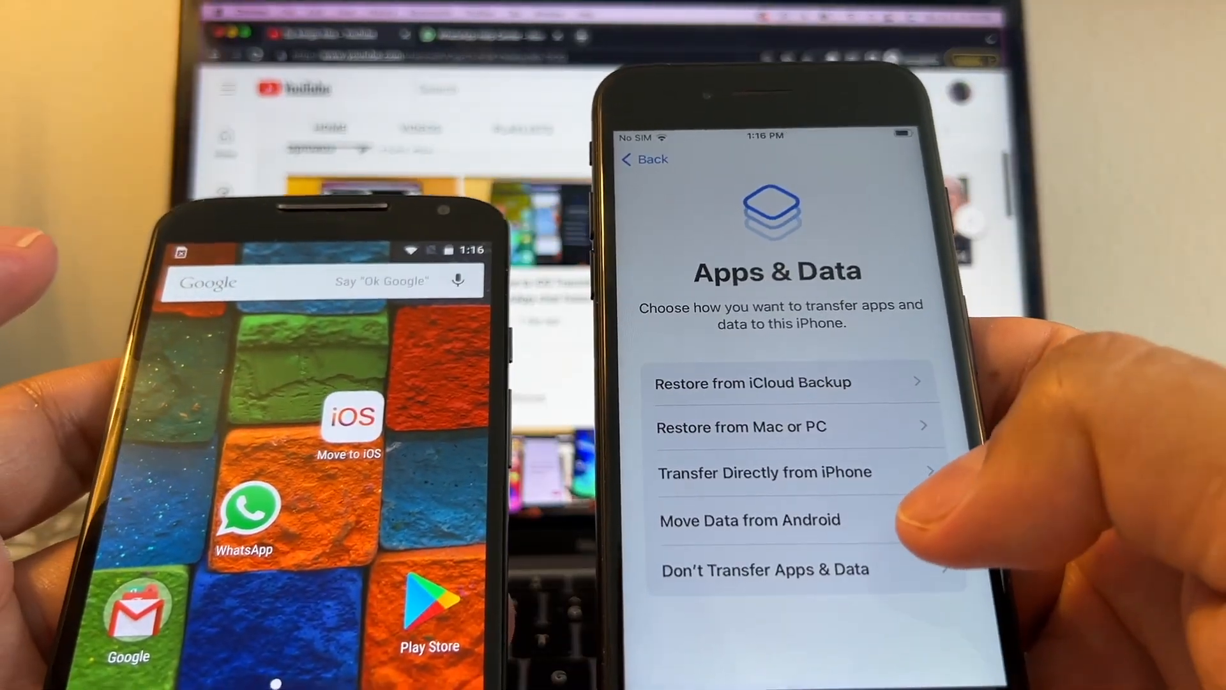
left_click(749, 520)
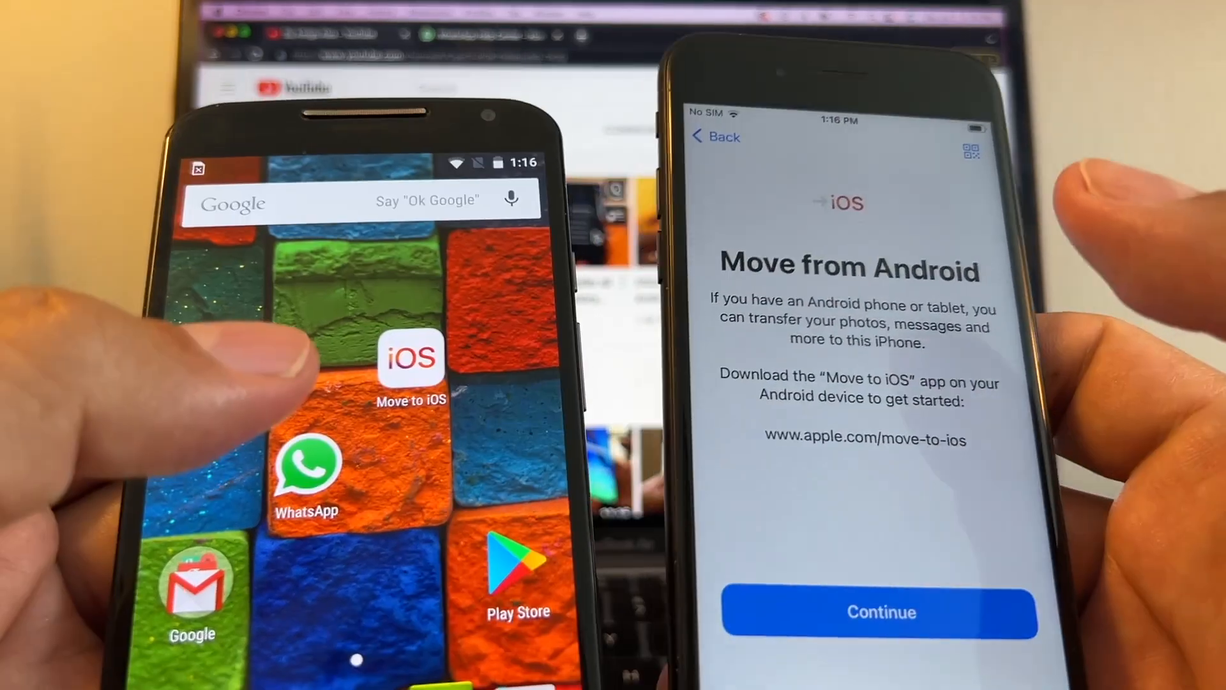
Pair Android's Move to iOS with the iPhone's one-time code and select Files - WhatsApp.
left_click(410, 360)
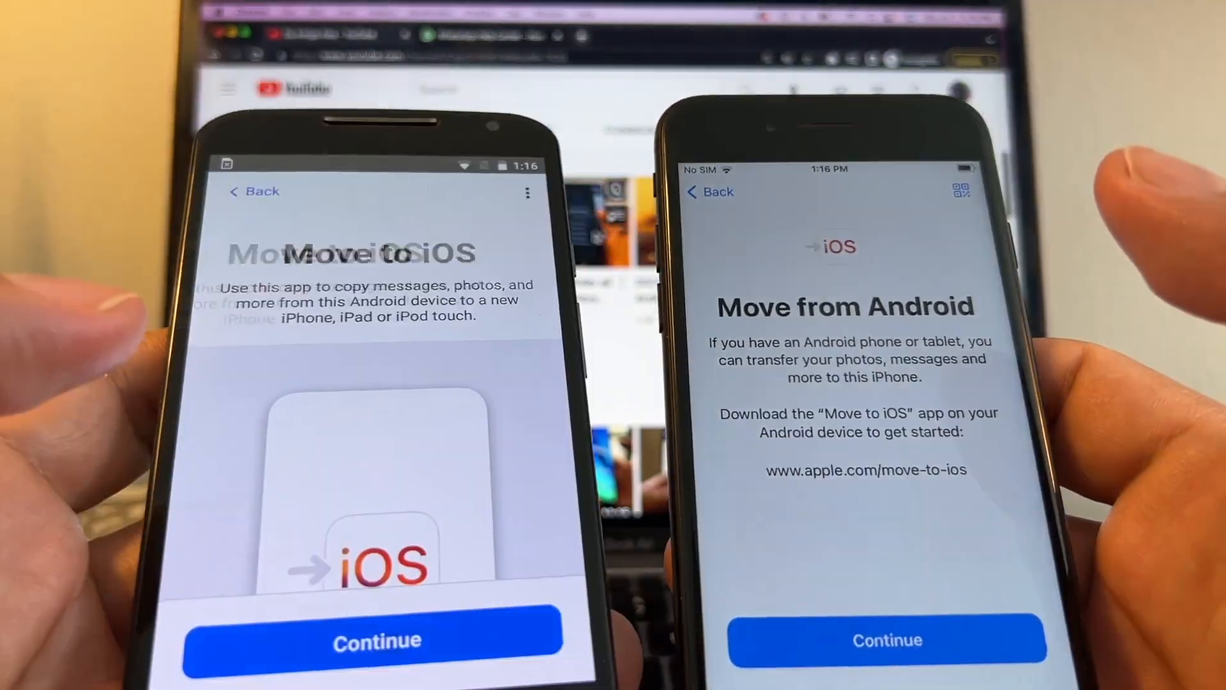
left_click(377, 640)
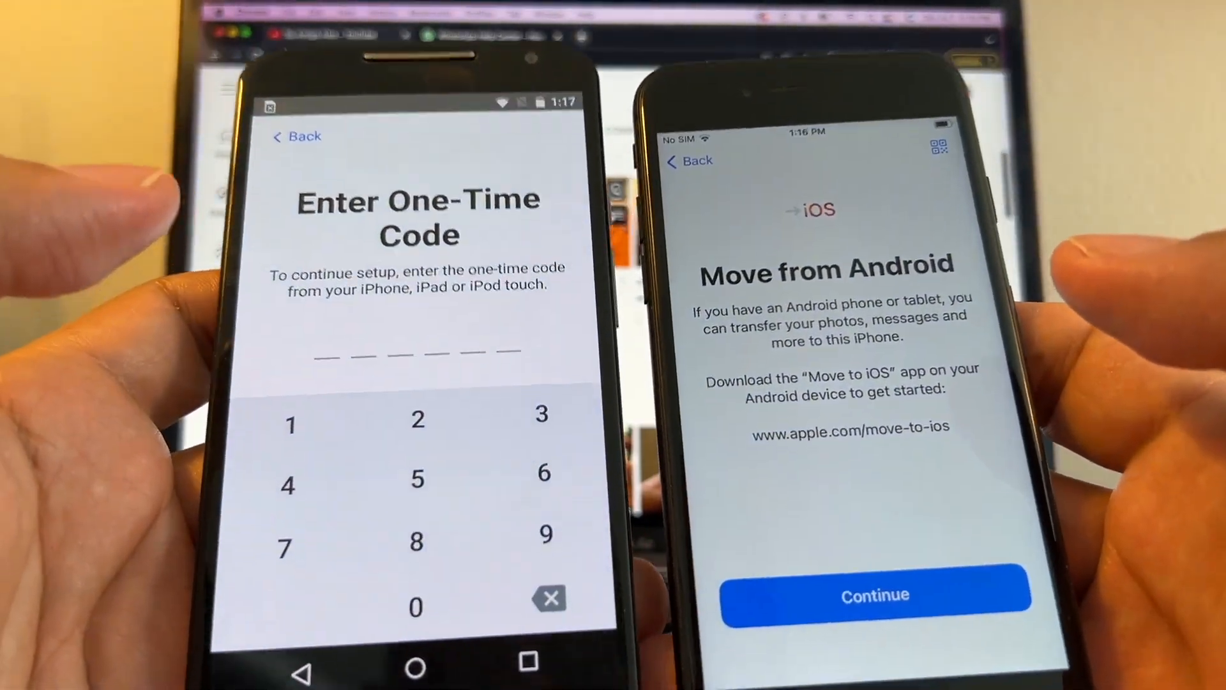
left_click(875, 594)
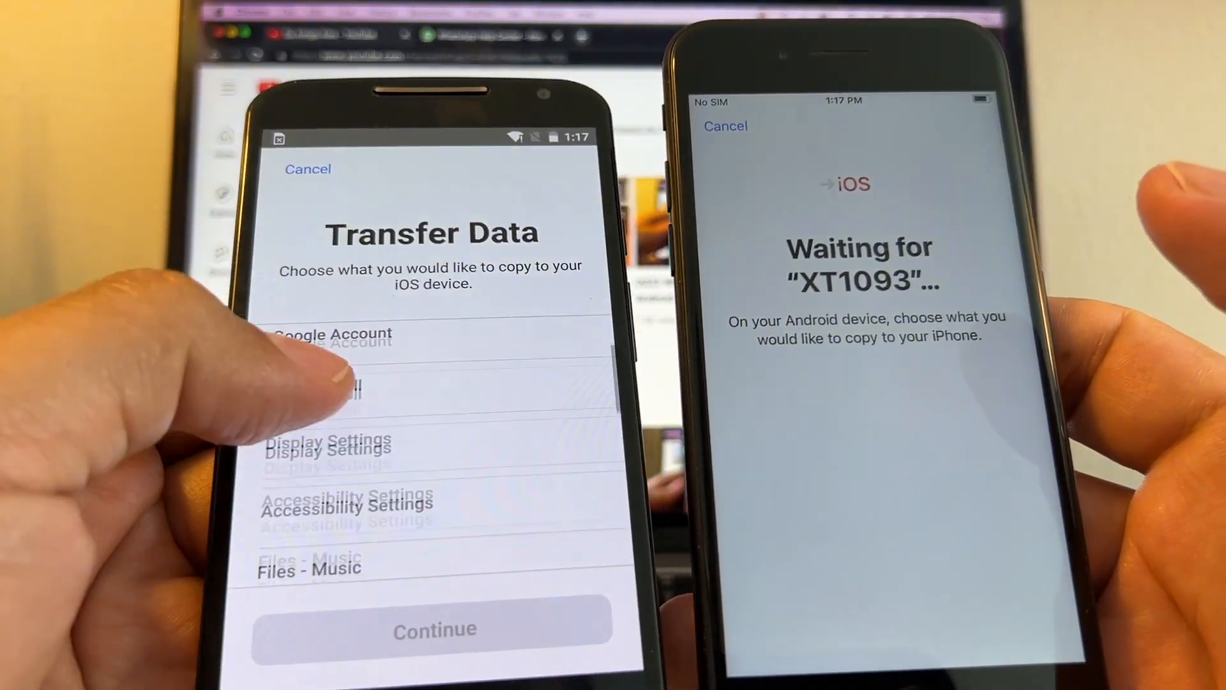
scroll("down", 3)
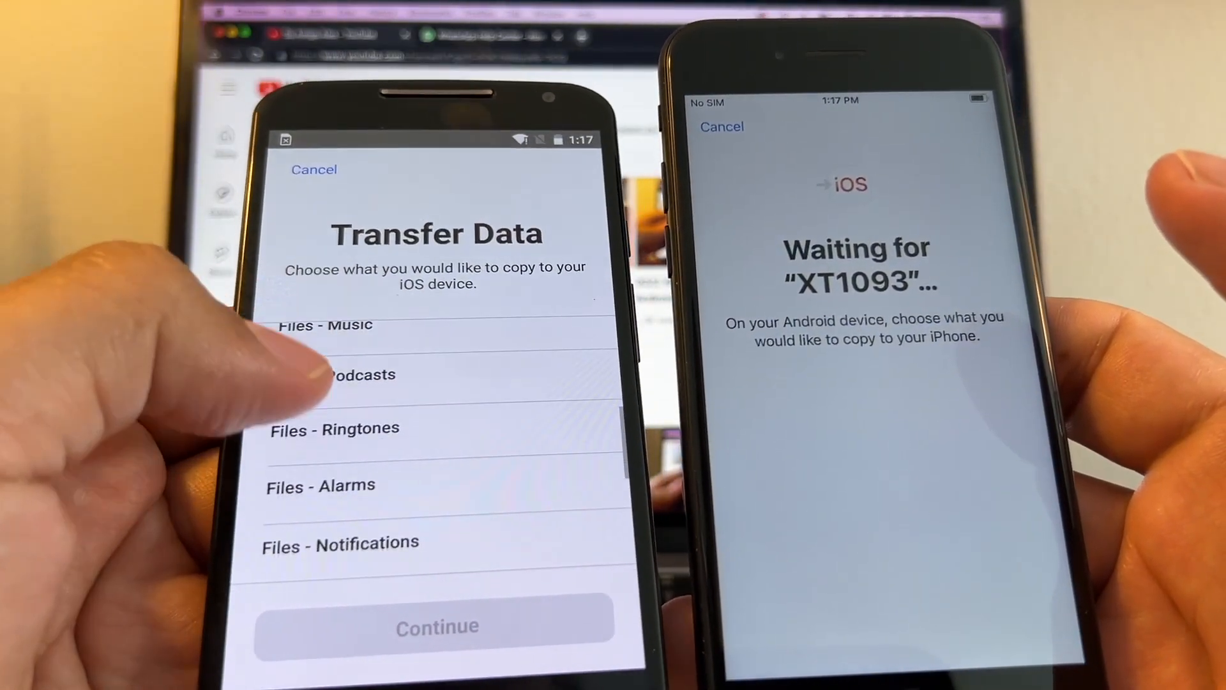
scroll("down", 3)
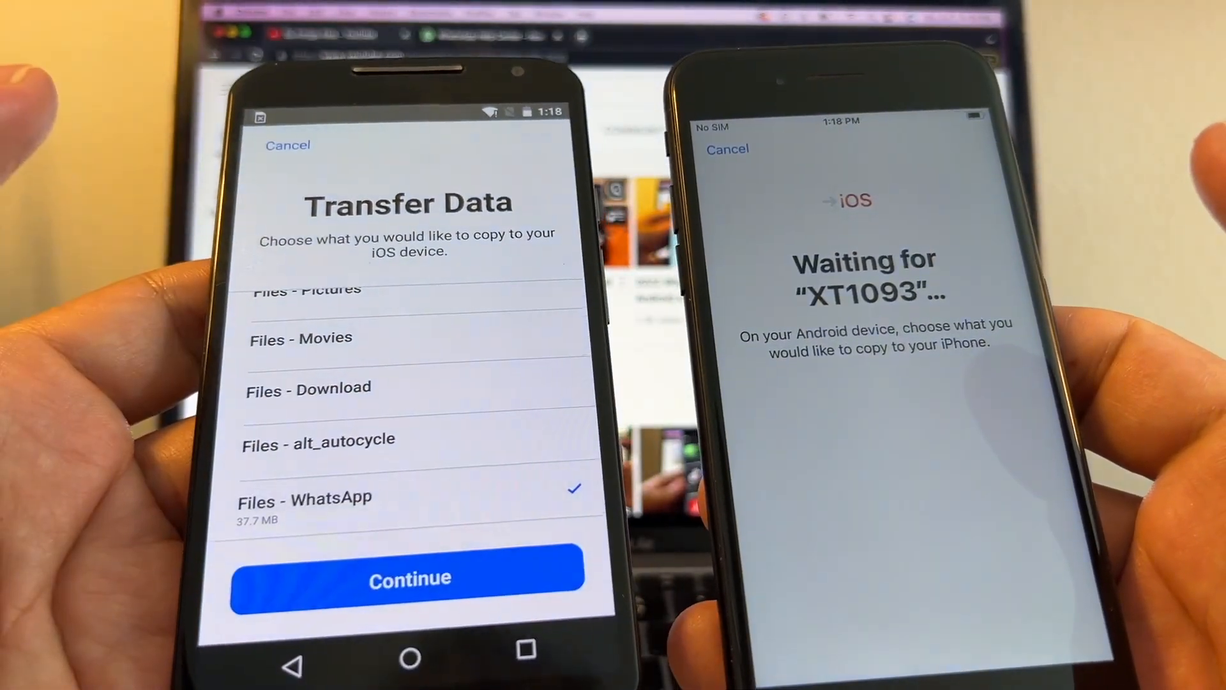
left_click(409, 578)
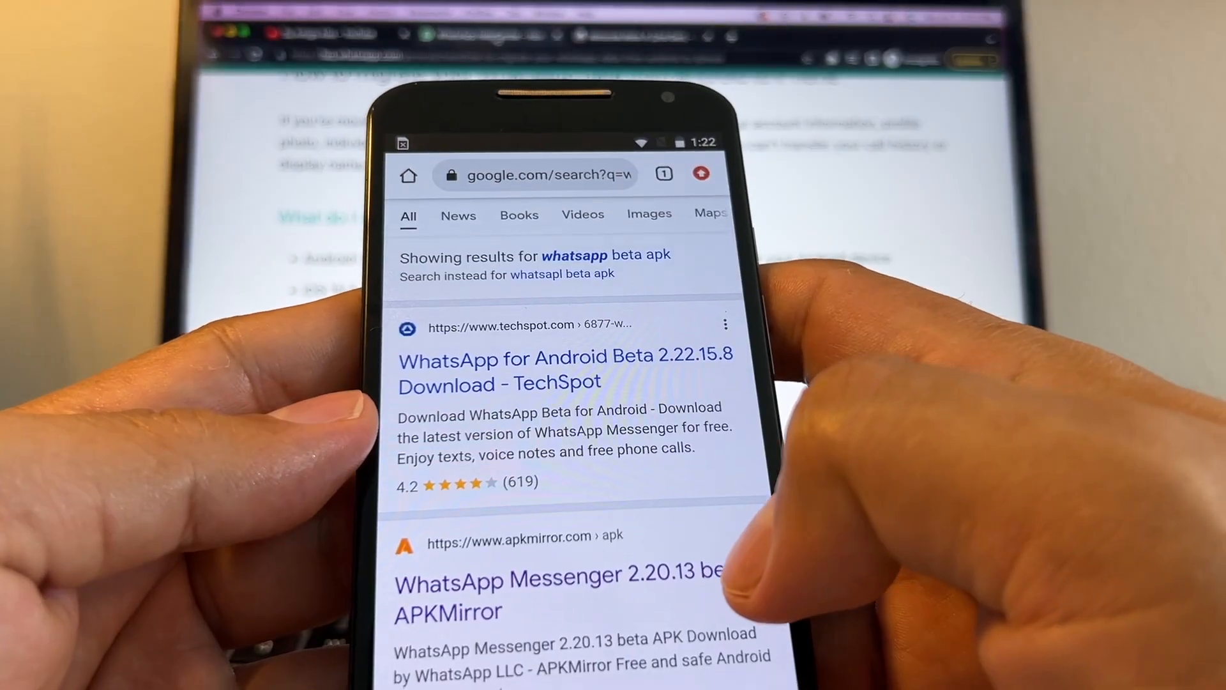
Download the WhatsApp 2.22.15.8 beta armeabi-v7a APK from the APKMirror listing.
scroll("down", 3)
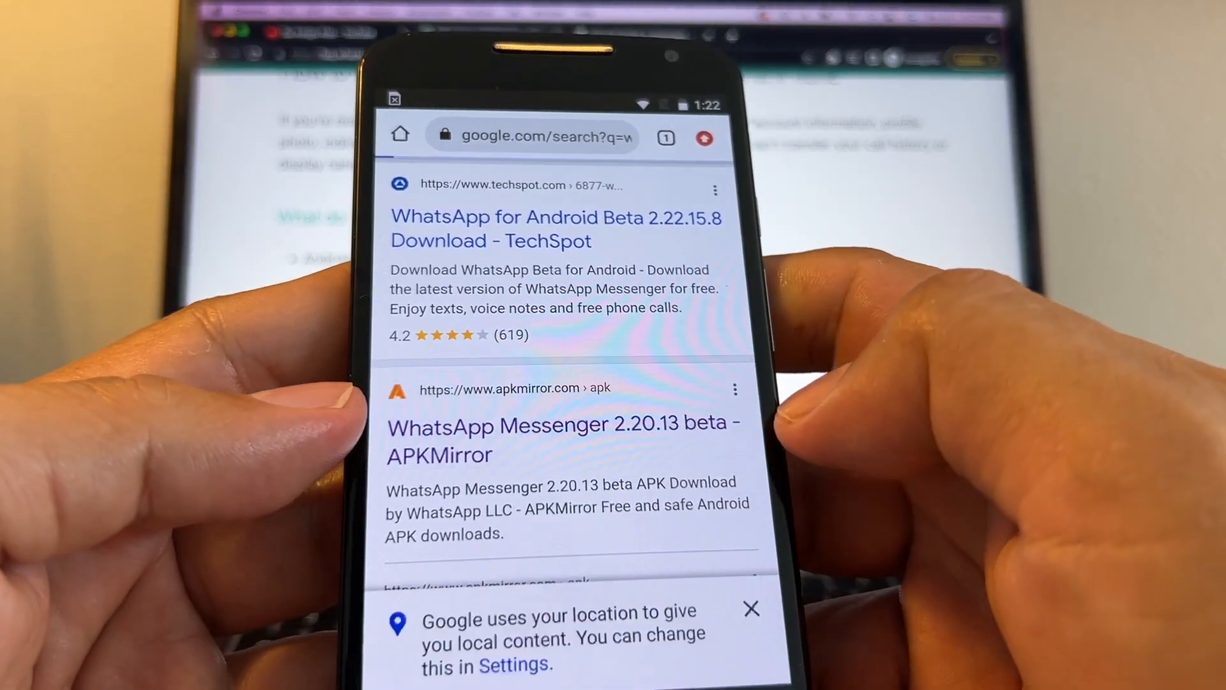
left_click(561, 439)
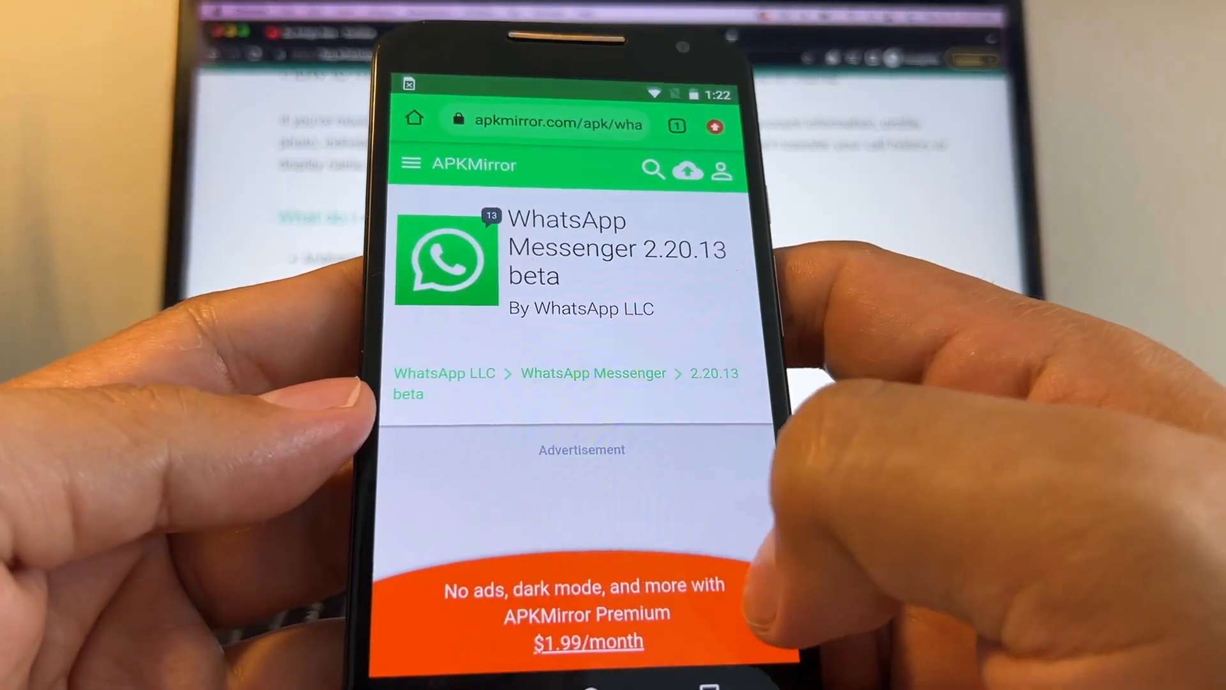
scroll("down", 3)
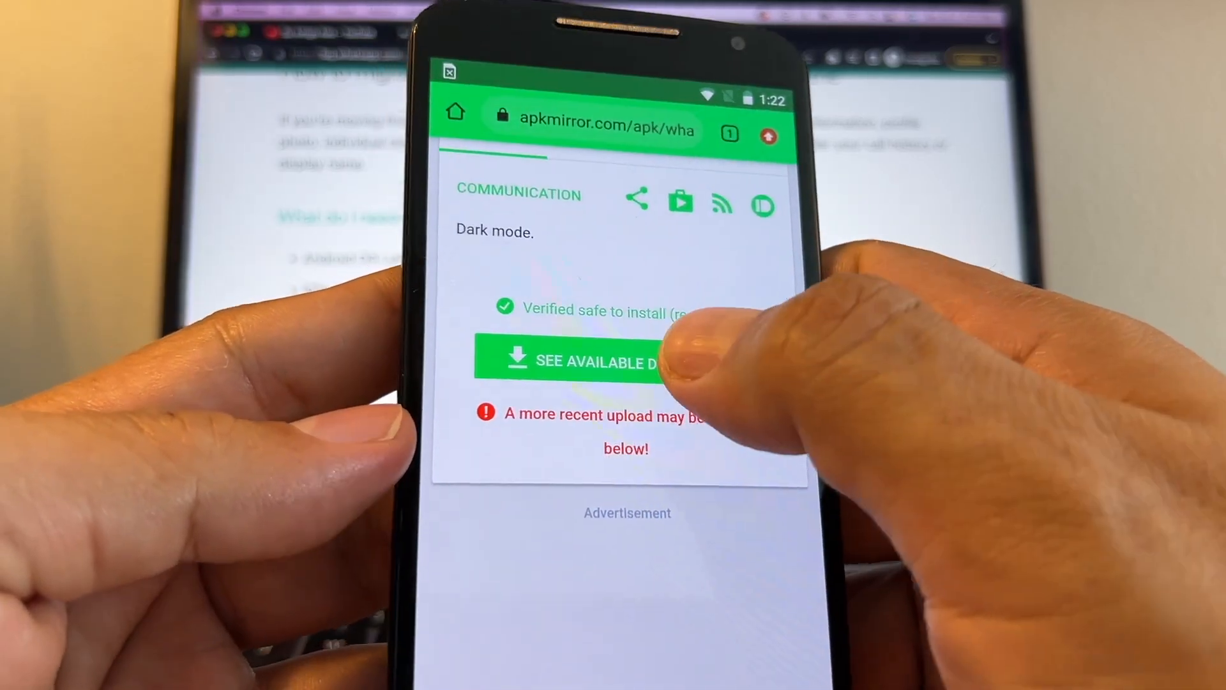
left_click(575, 361)
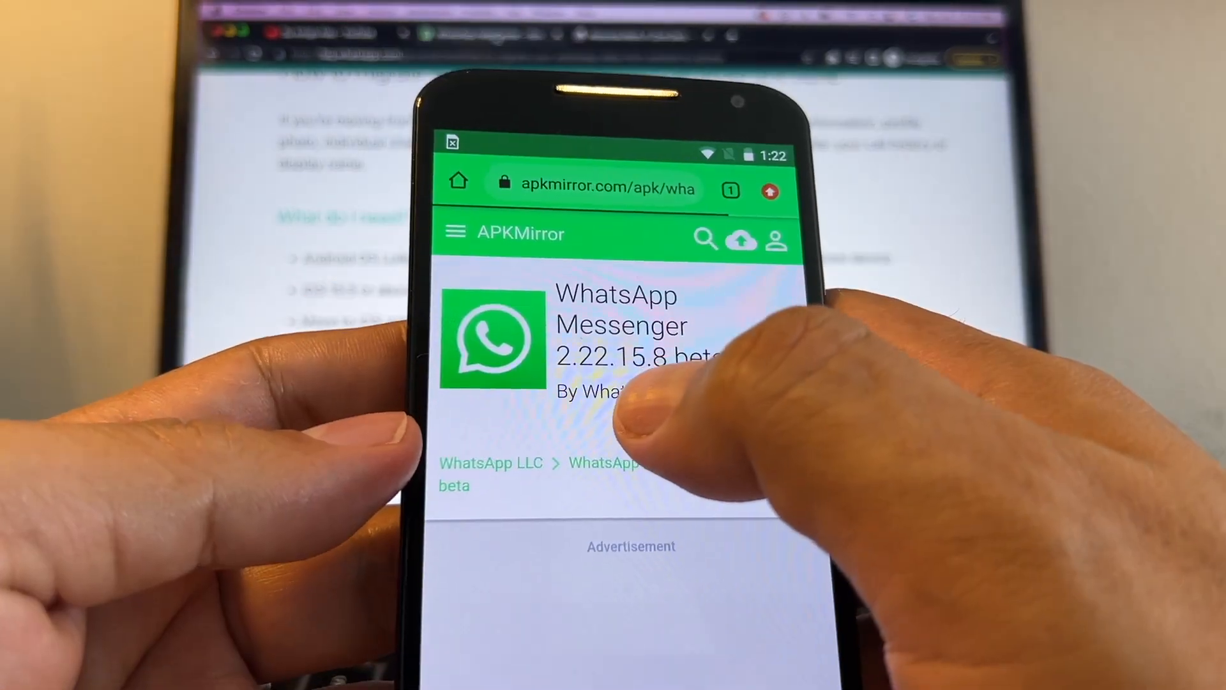
scroll("down", 3)
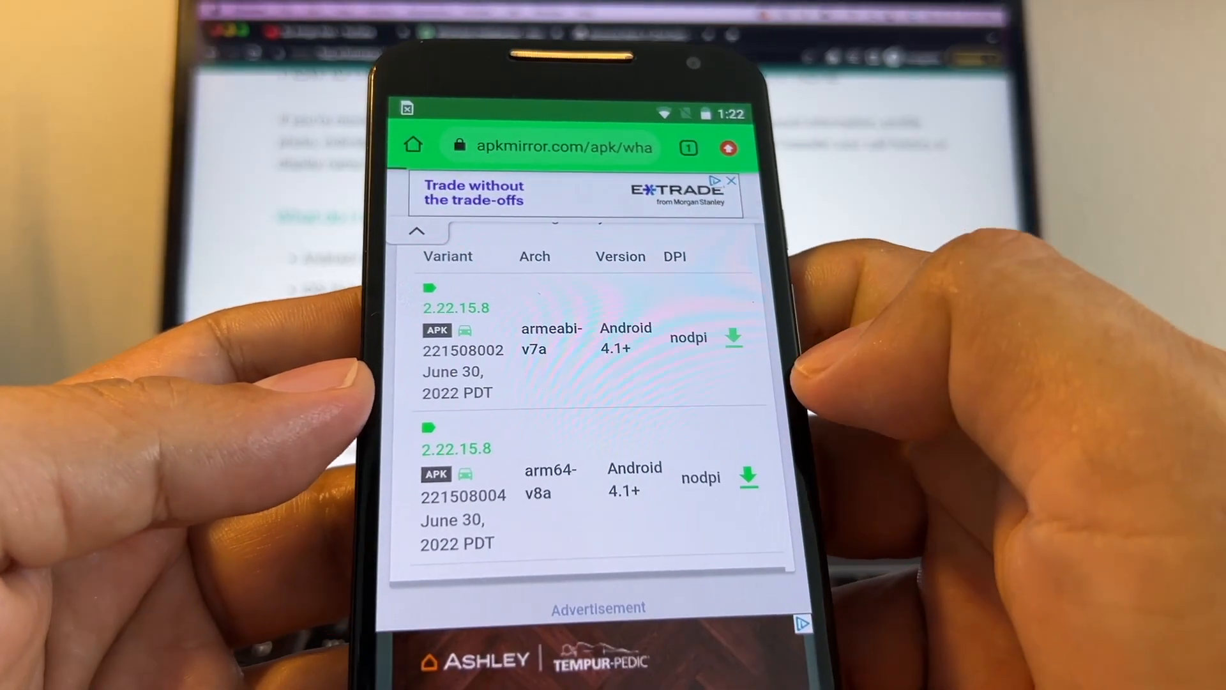
left_click(733, 338)
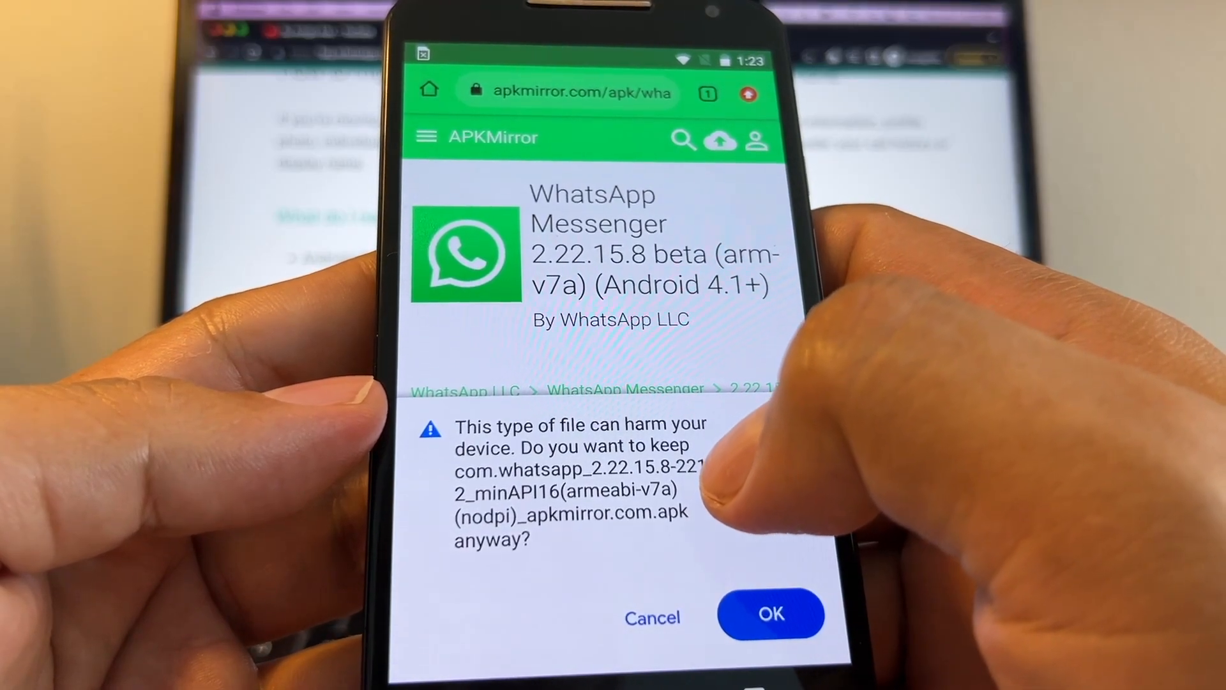
Keep the APK, enable Unknown sources, and install the WhatsApp 2.22.15.8 beta update.
left_click(770, 615)
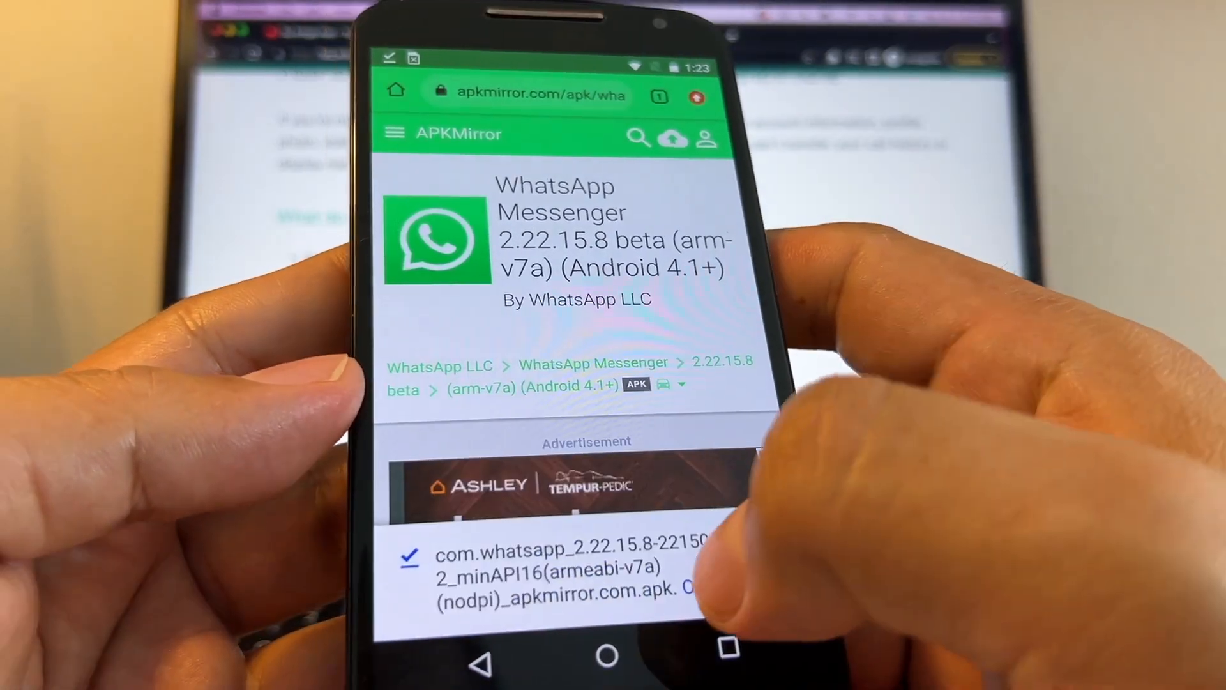
left_click(564, 563)
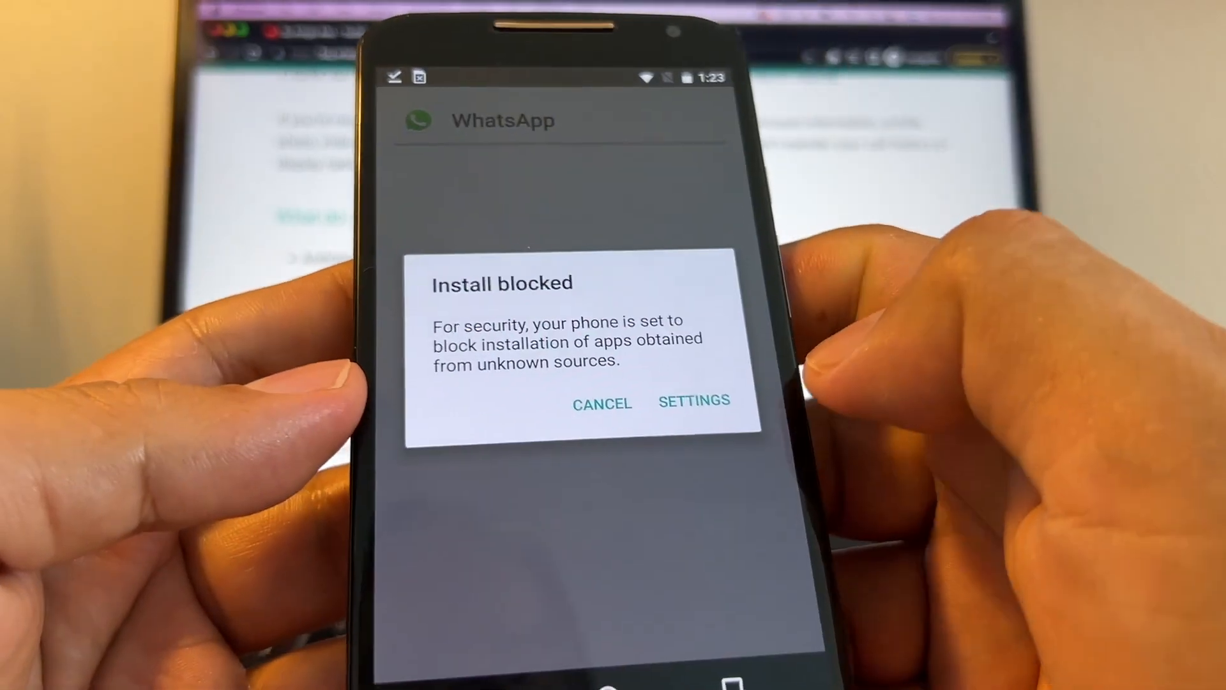
left_click(693, 401)
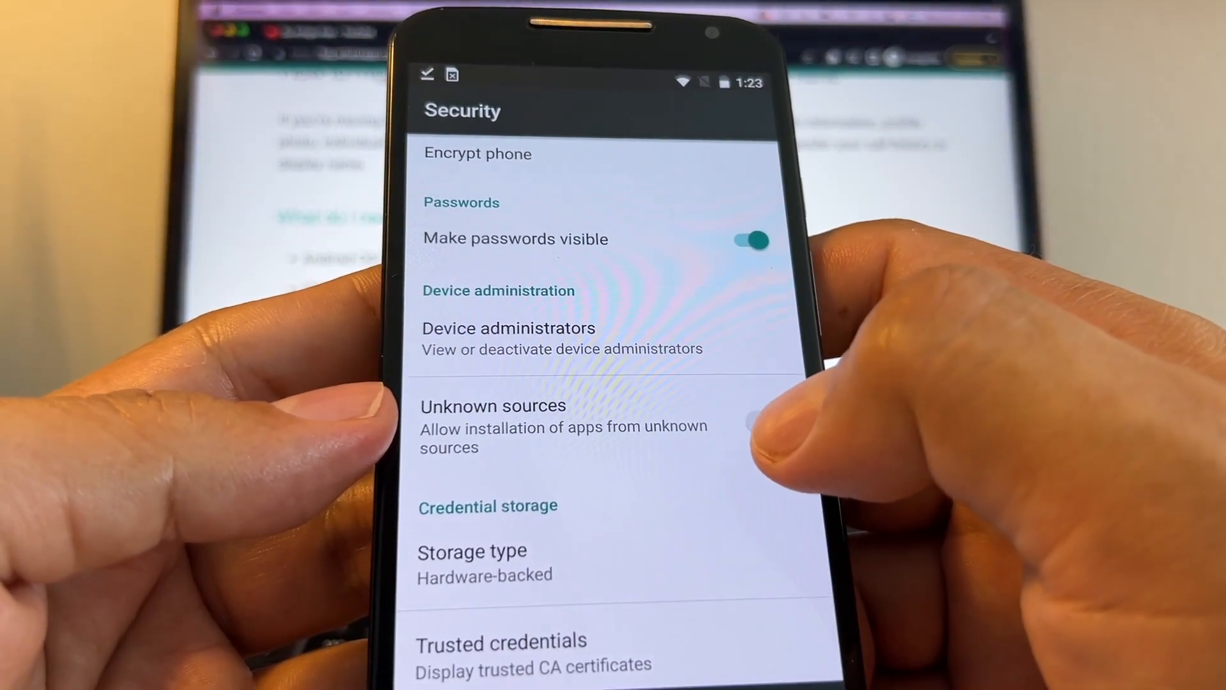
left_click(751, 419)
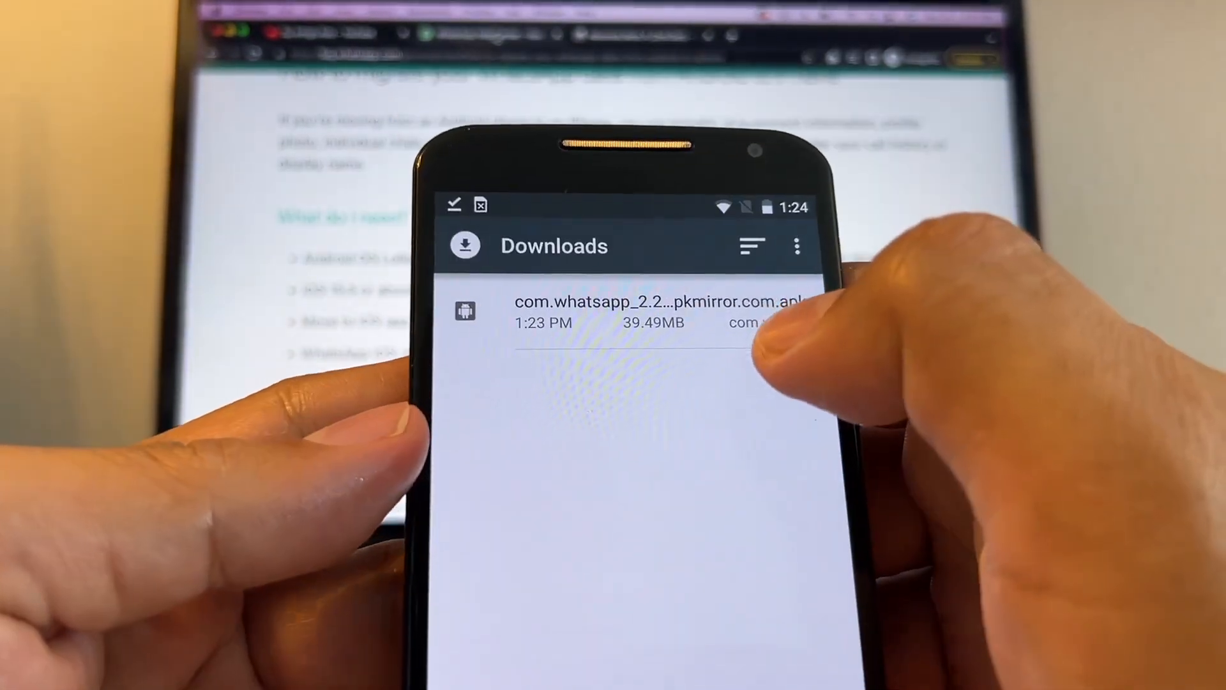
left_click(634, 309)
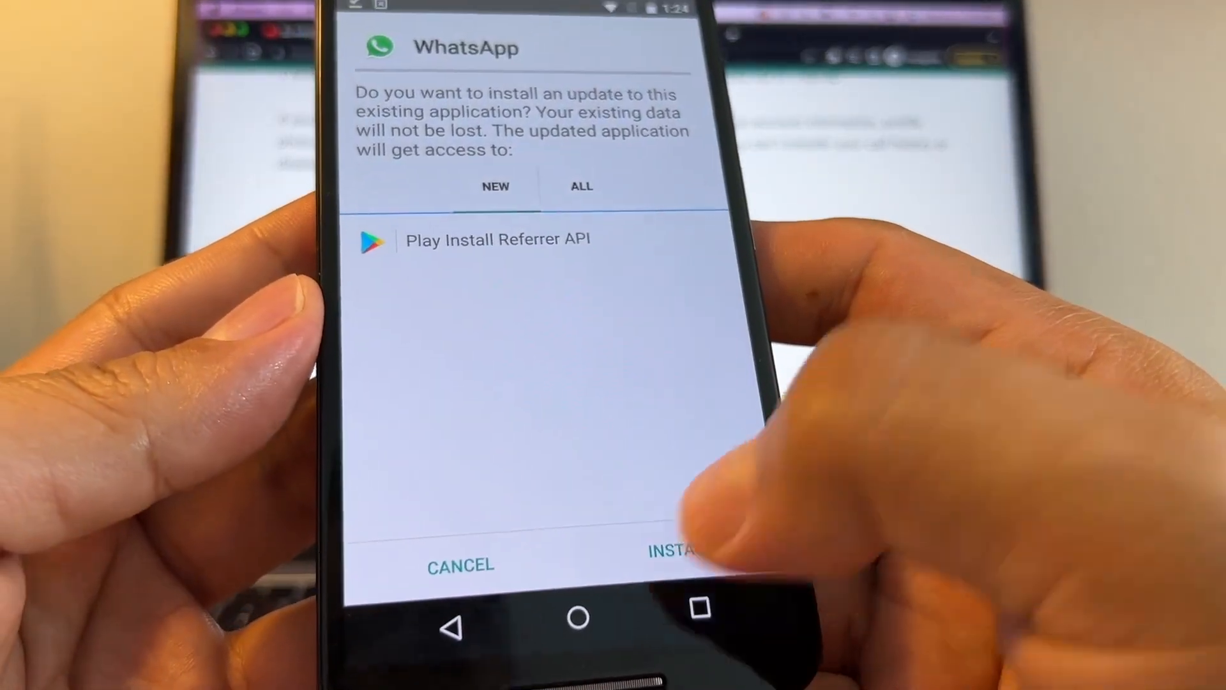
left_click(675, 552)
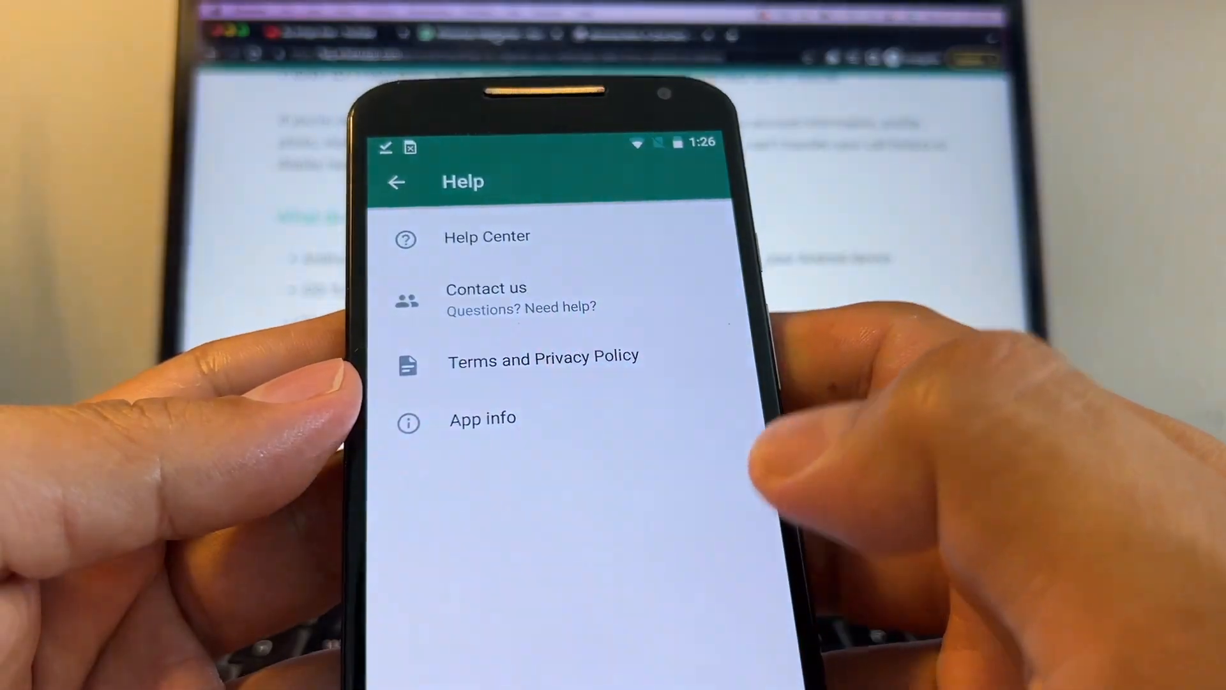
Return to WhatsApp Settings and open Help to find the app info.
left_click(397, 181)
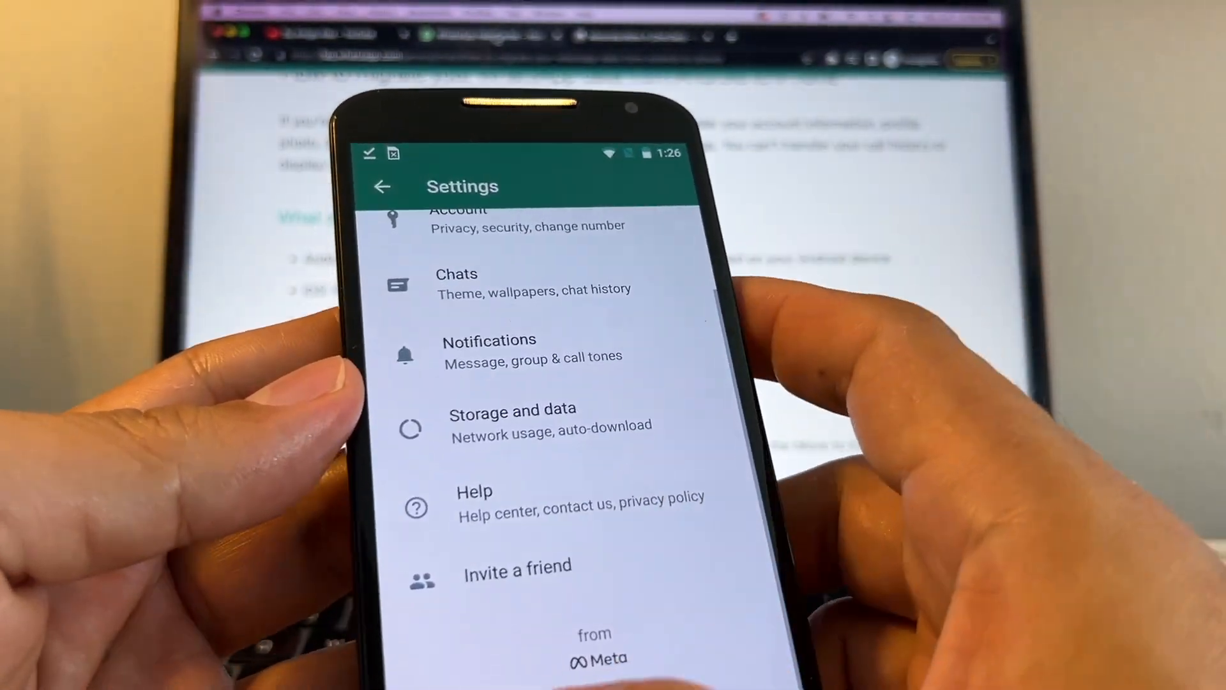
left_click(383, 187)
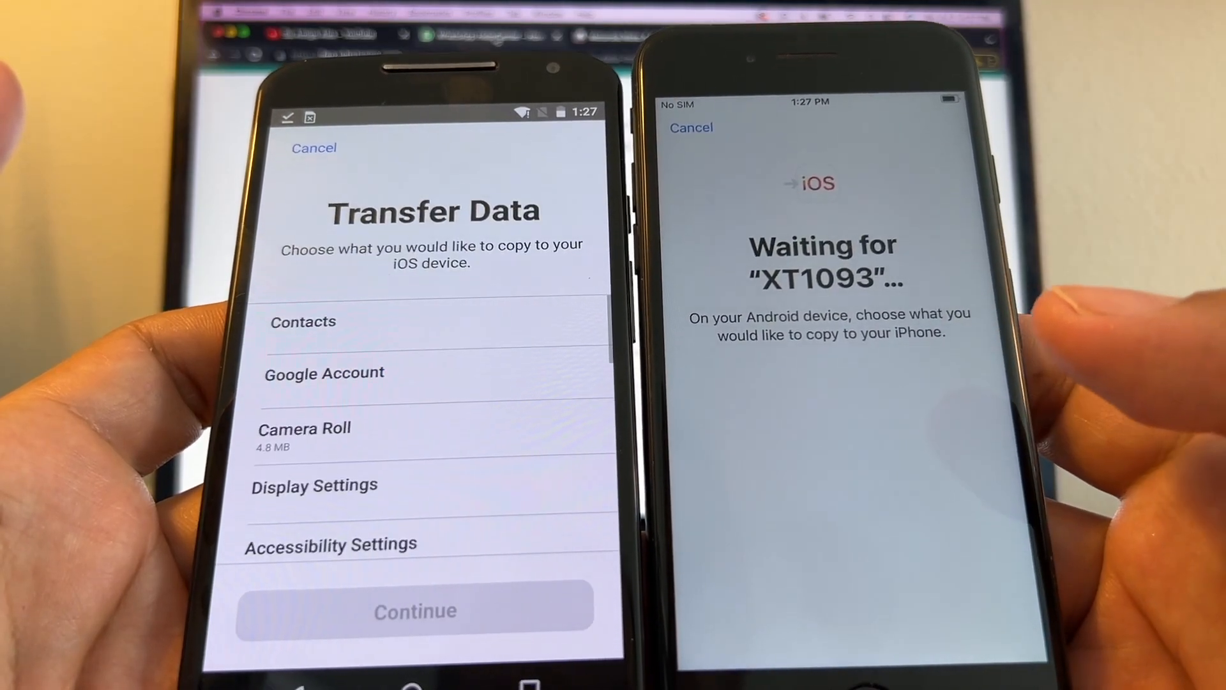
Scroll the Transfer Data list and select WhatsApp.
scroll("down", 3)
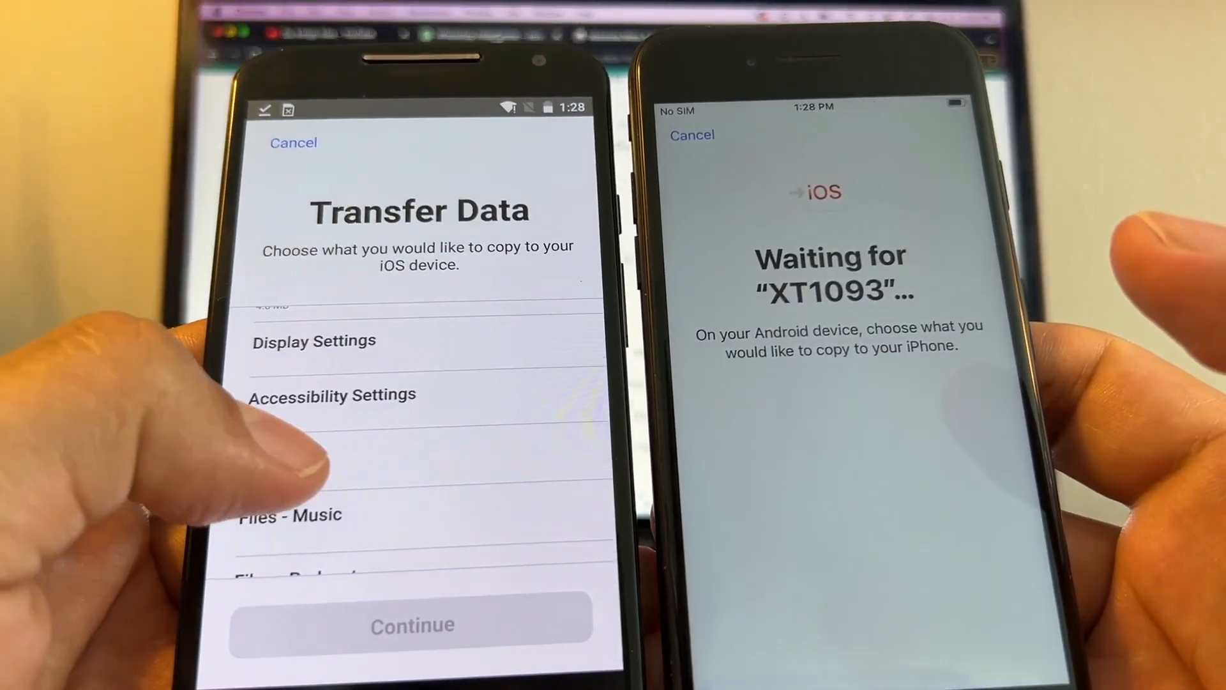
left_click(410, 624)
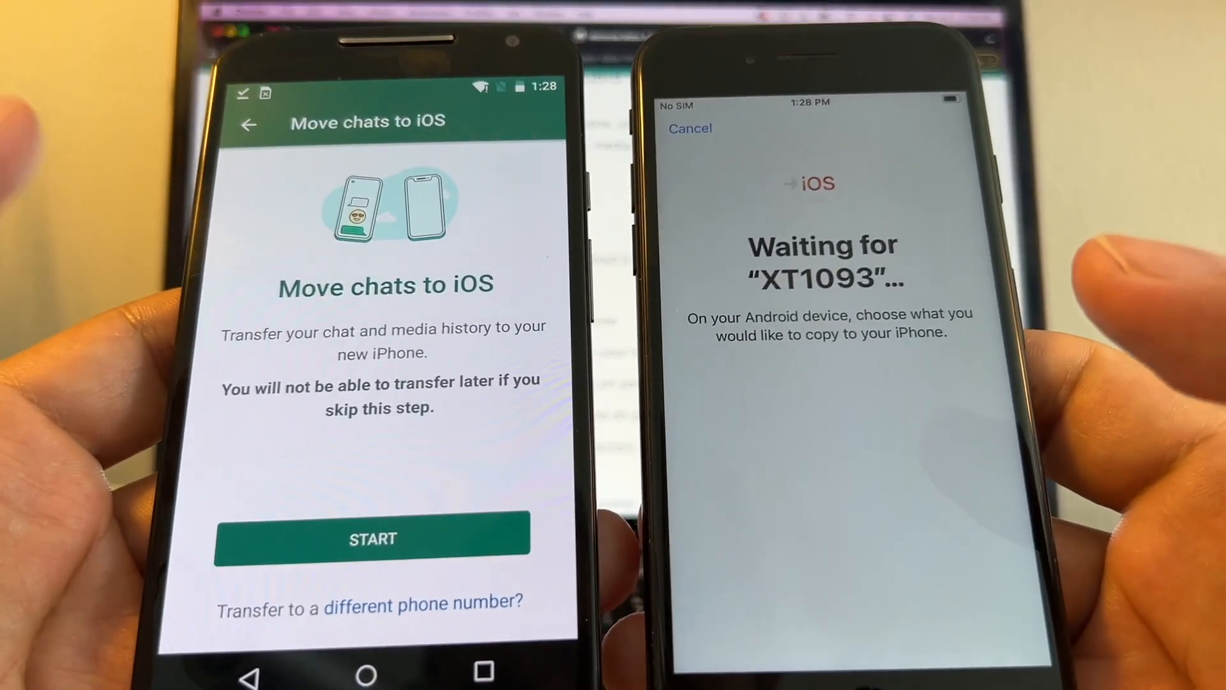
Start WhatsApp's chat export and hand off to Move to iOS at Almost done.
left_click(372, 538)
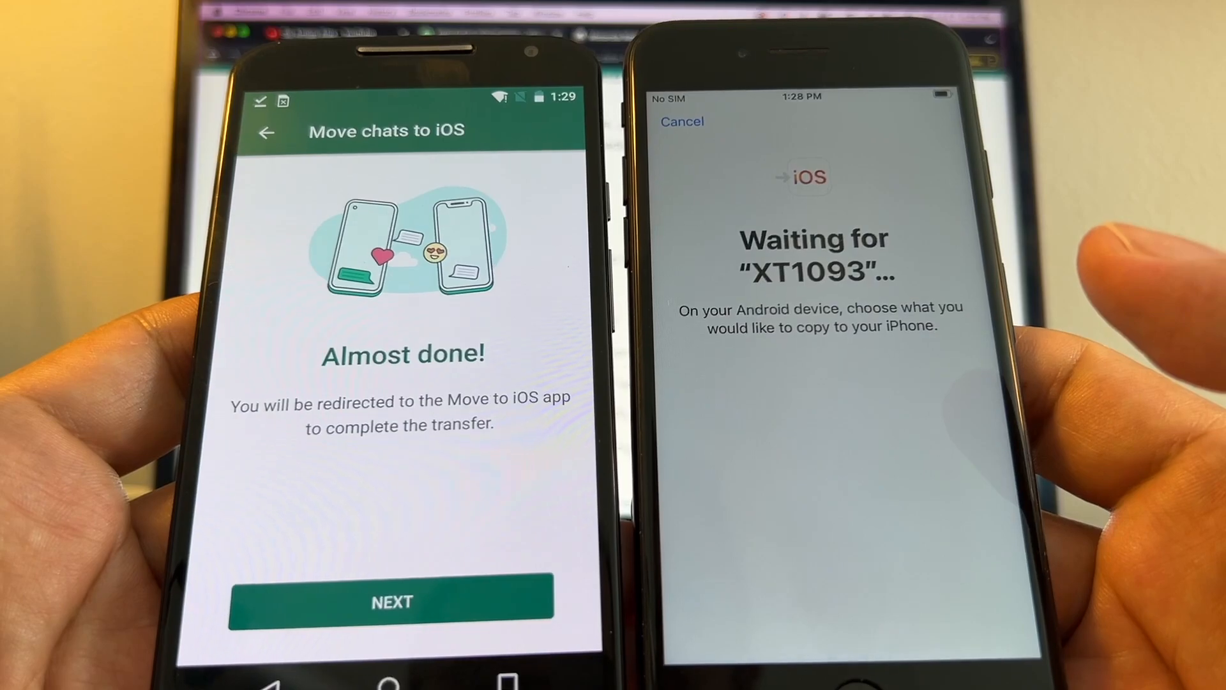
left_click(391, 600)
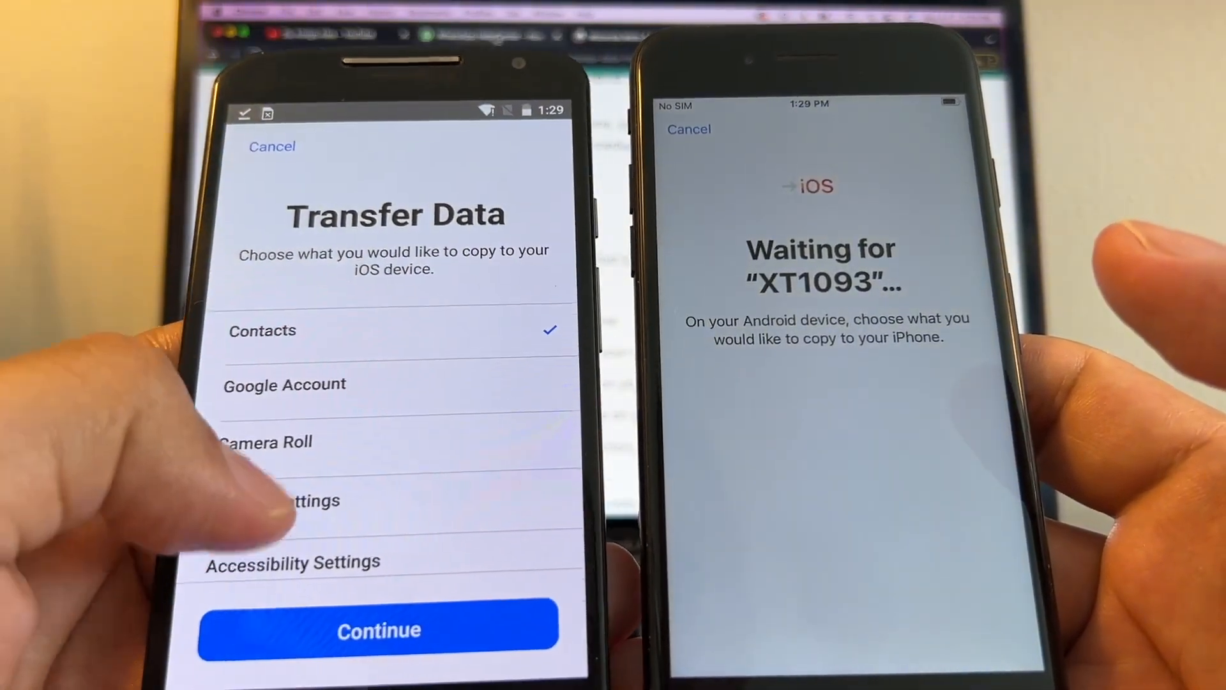
Confirm WhatsApp is checked and copy Contacts and WhatsApp data to the iPhone.
scroll("down", 3)
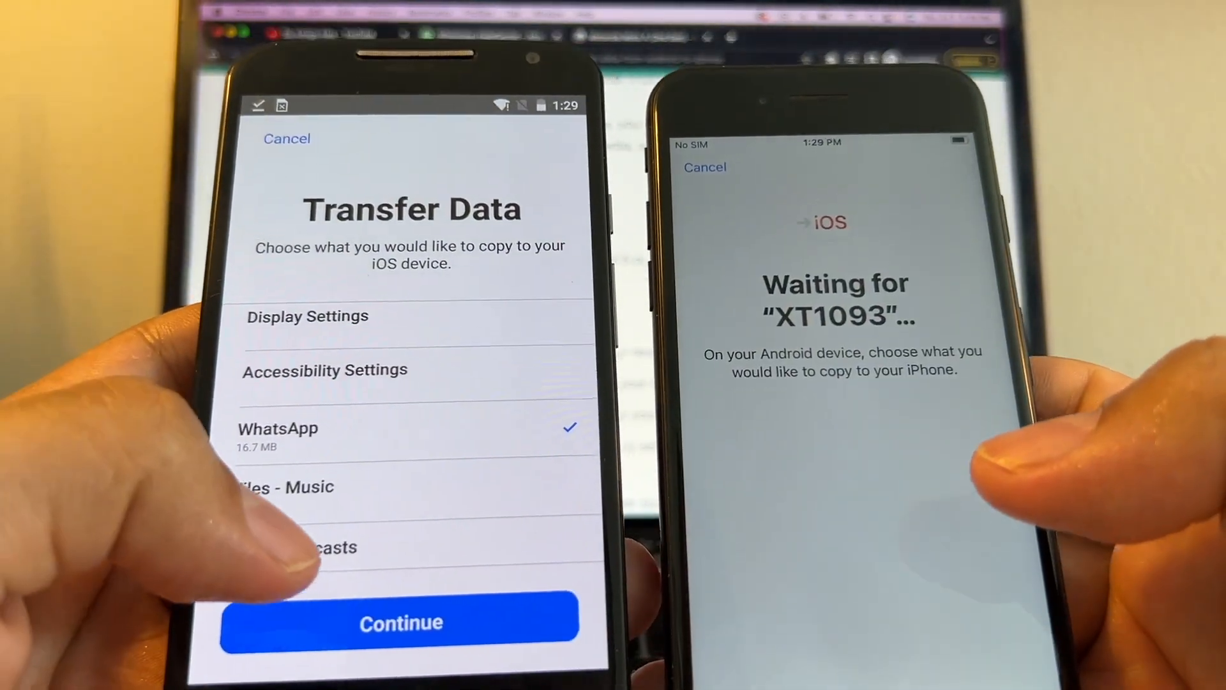
scroll("down", 3)
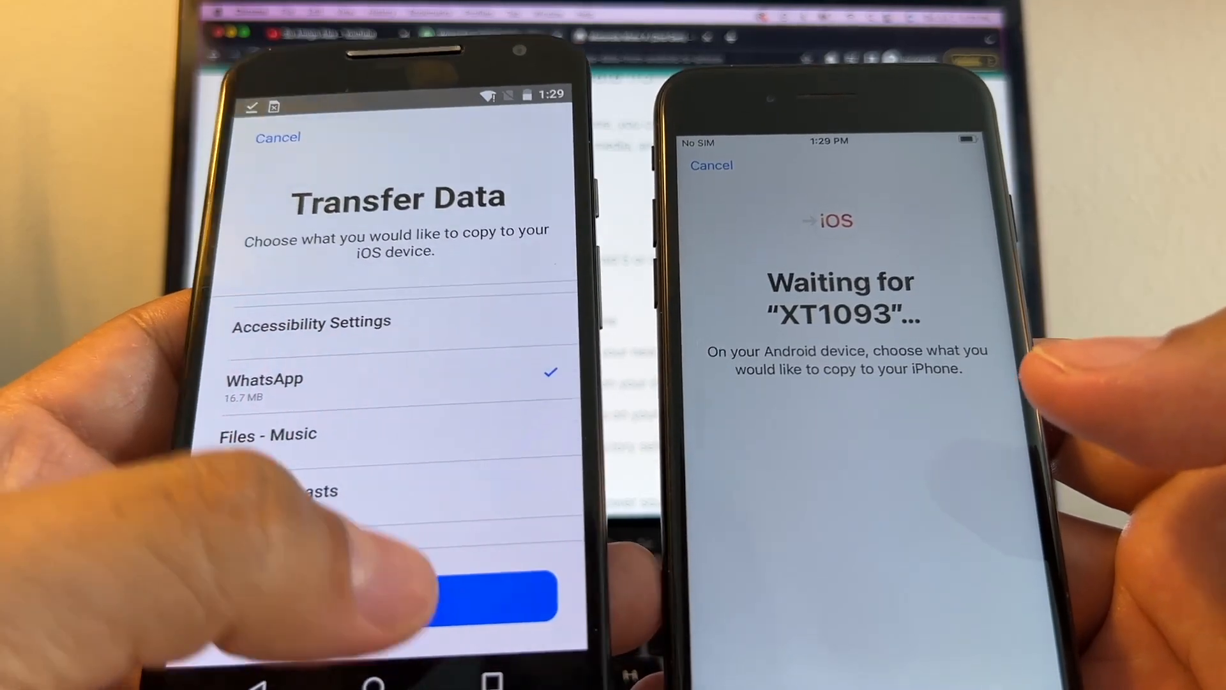
left_click(493, 599)
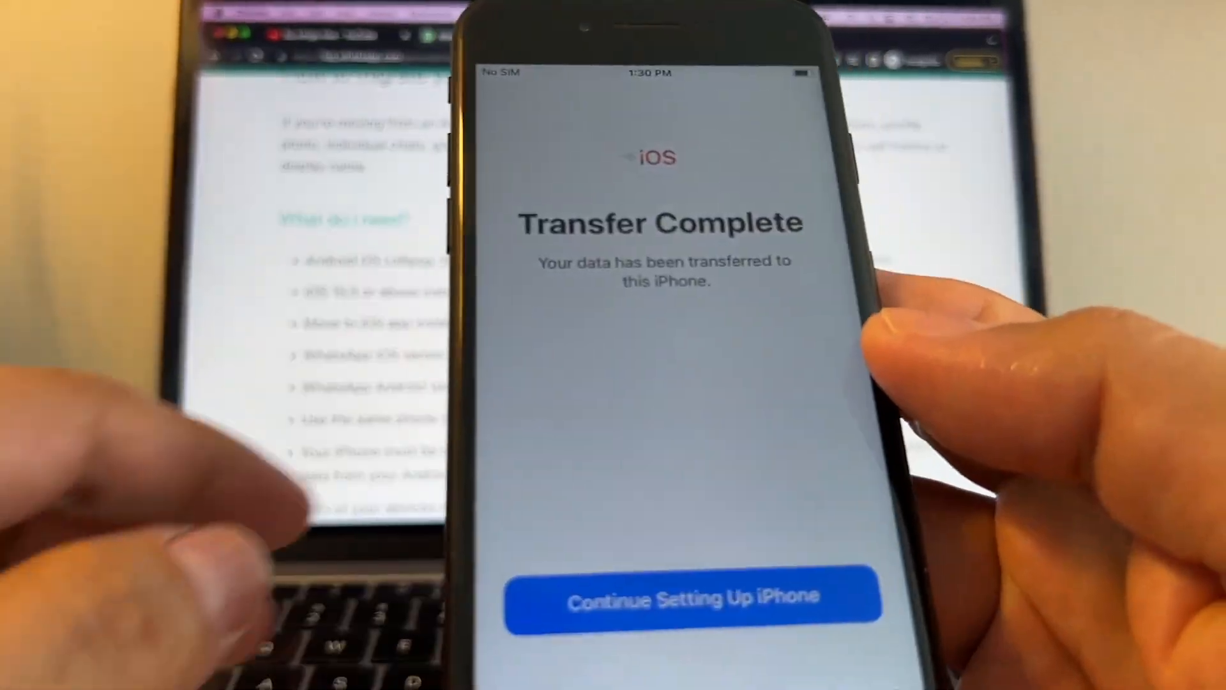
Sign in with Apple ID, agree to the terms, and pass the settings and Siri screens.
left_click(691, 598)
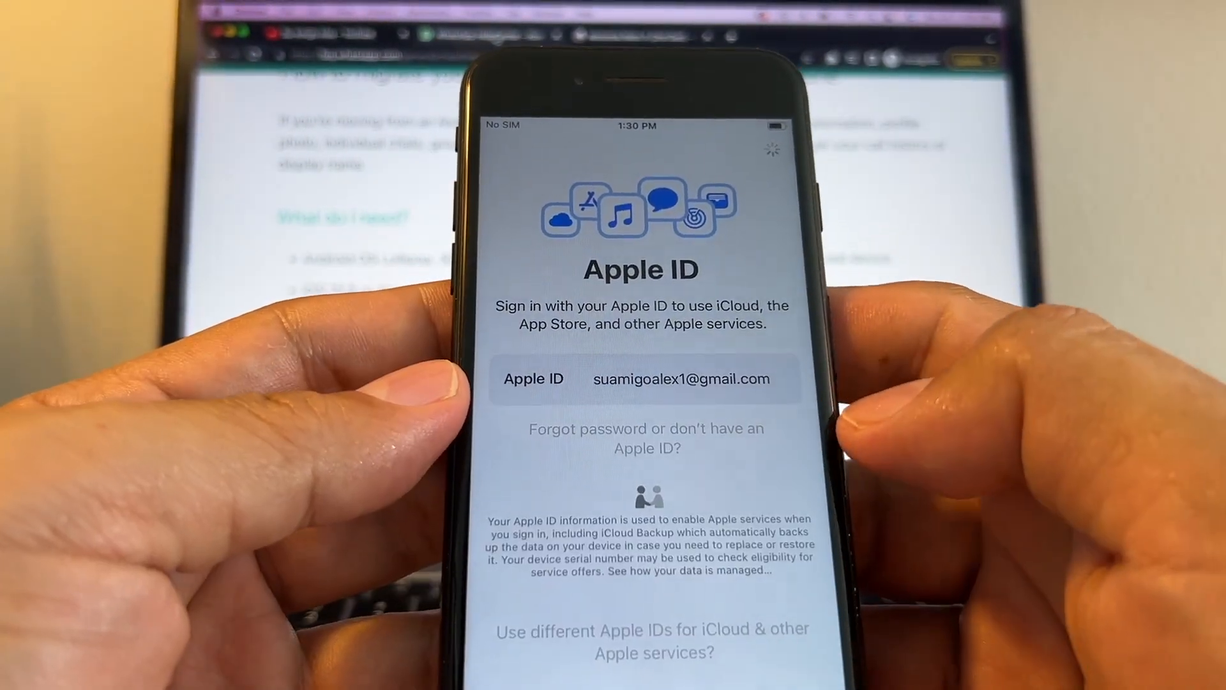
left_click(642, 384)
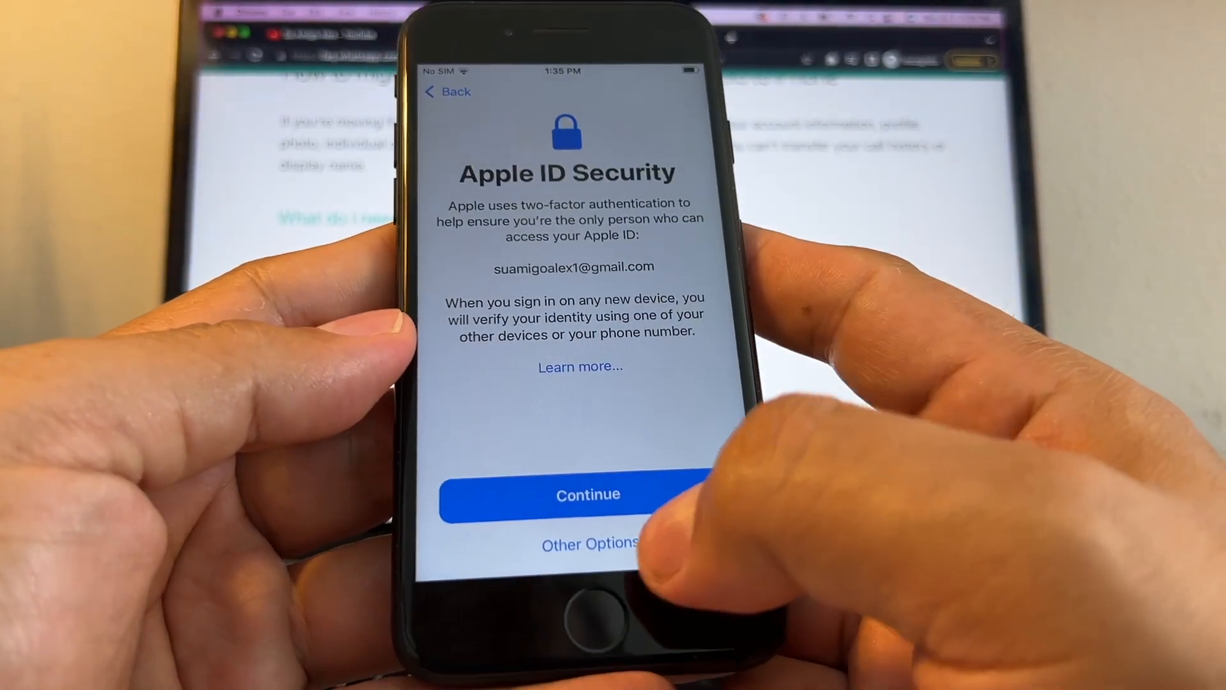
left_click(588, 494)
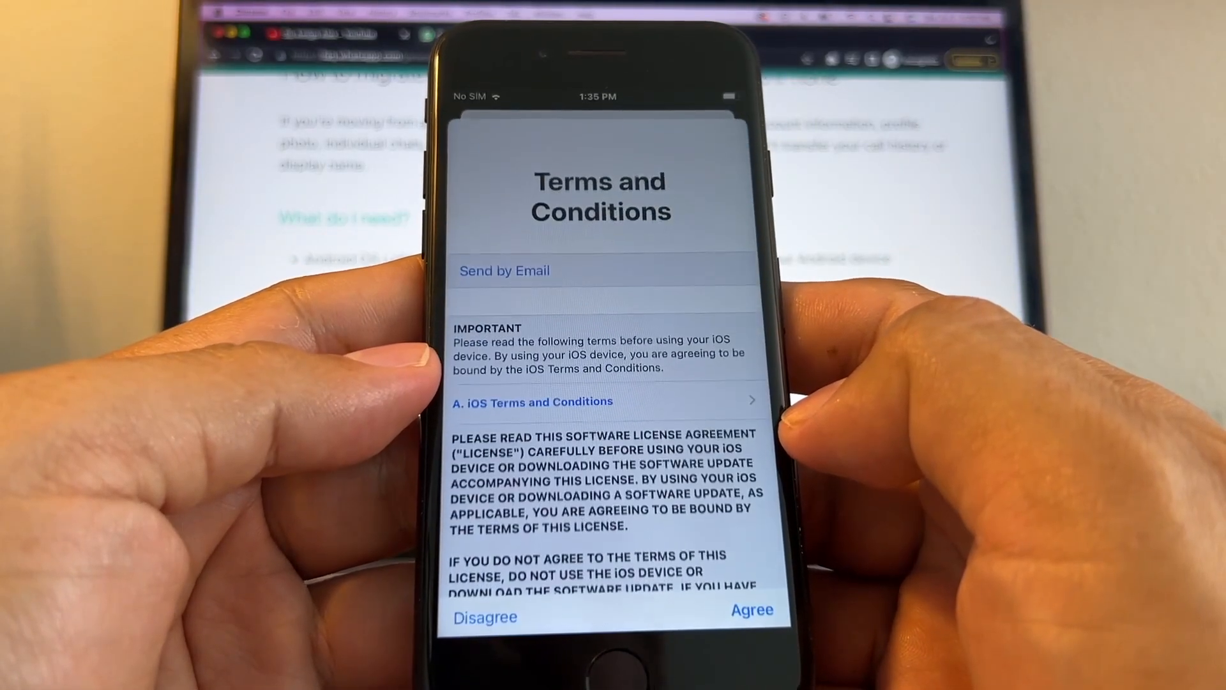
left_click(752, 609)
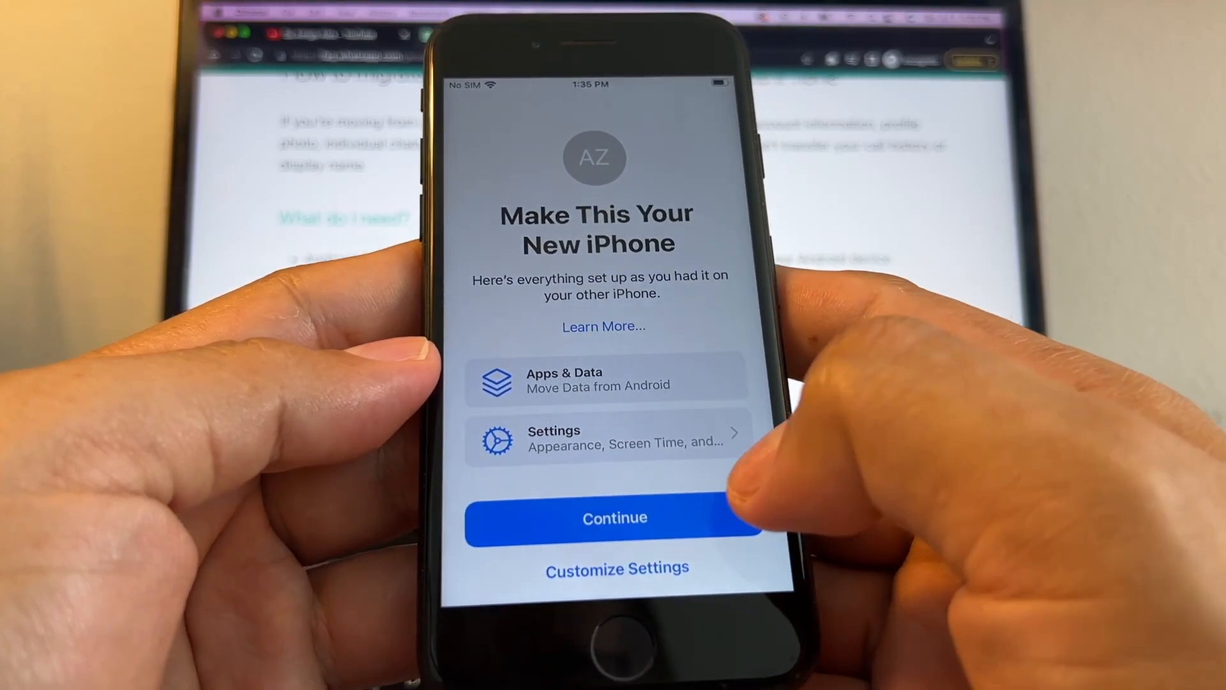
left_click(615, 518)
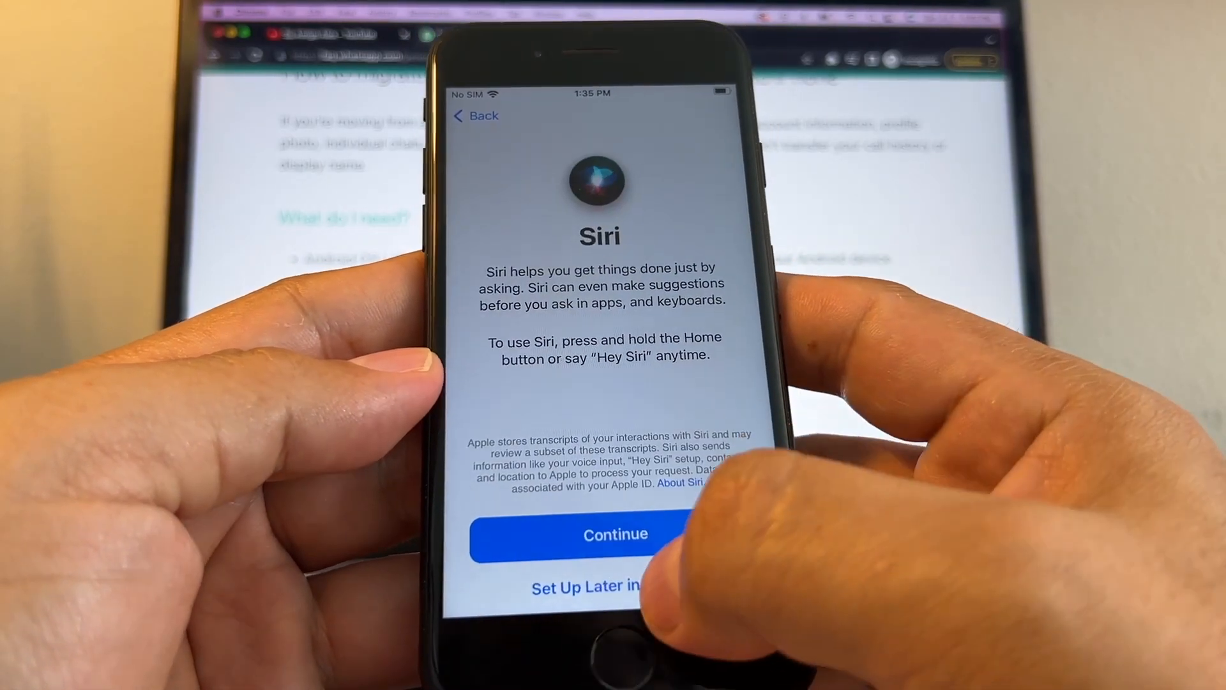
left_click(614, 534)
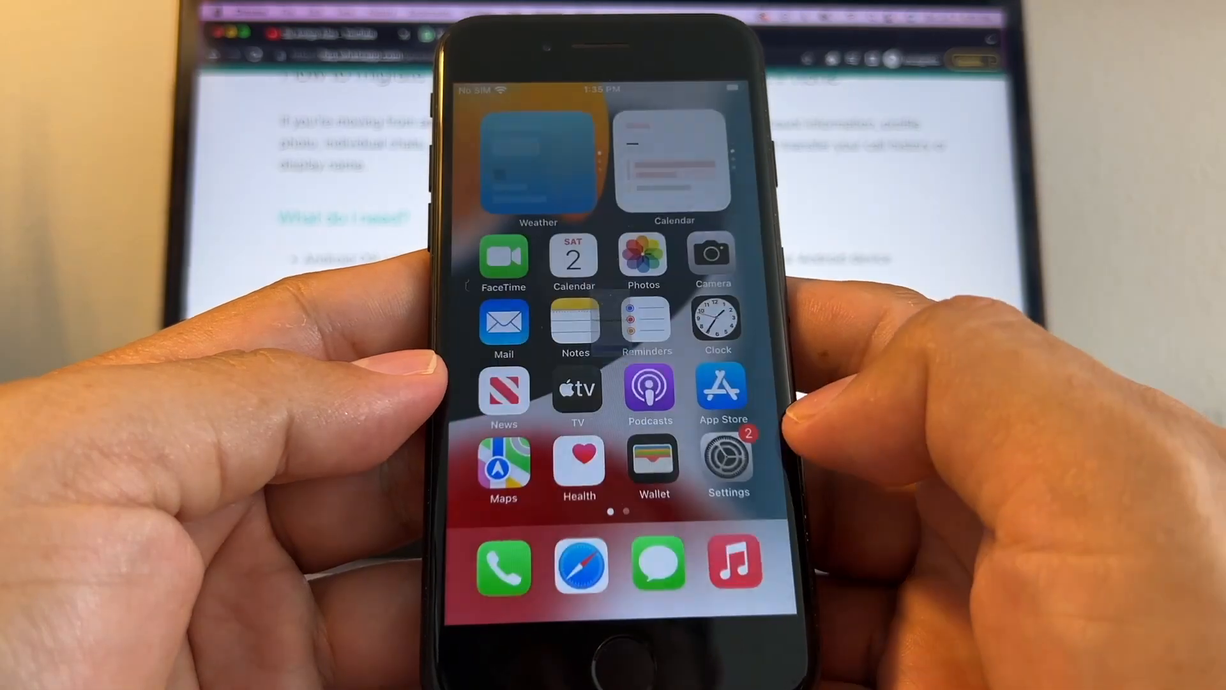
Allow WhatsApp notifications and submit the phone number; the SMS code fails to send.
scroll("left", 3)
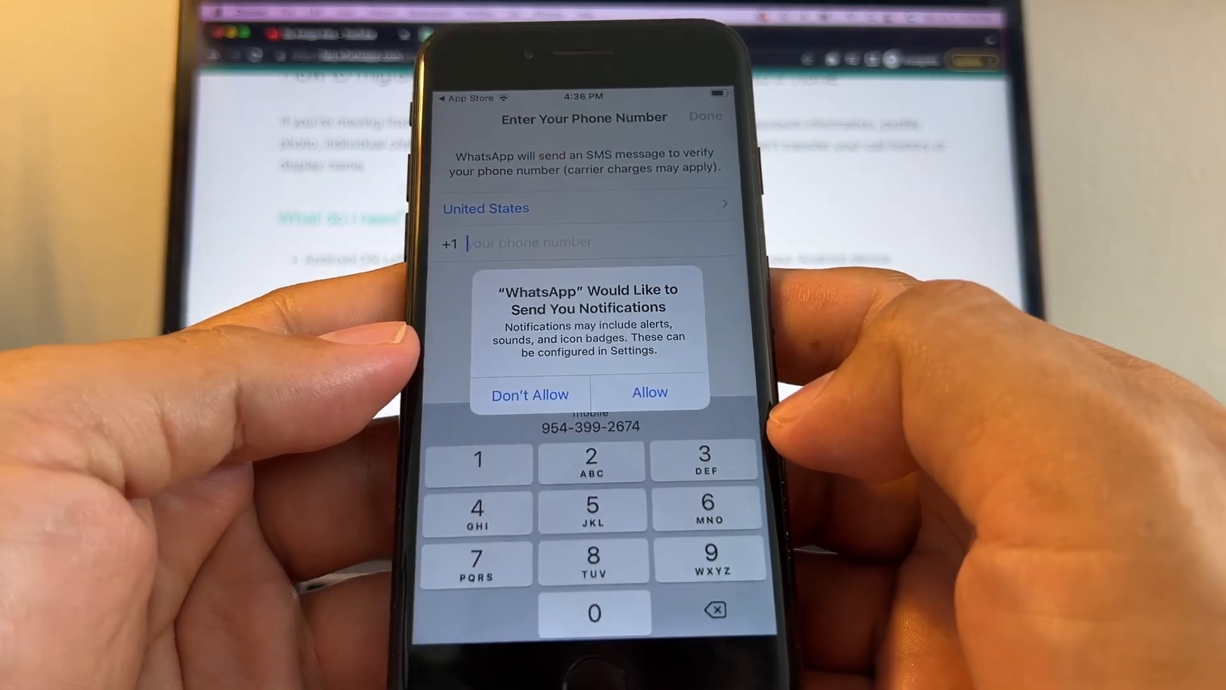
left_click(648, 393)
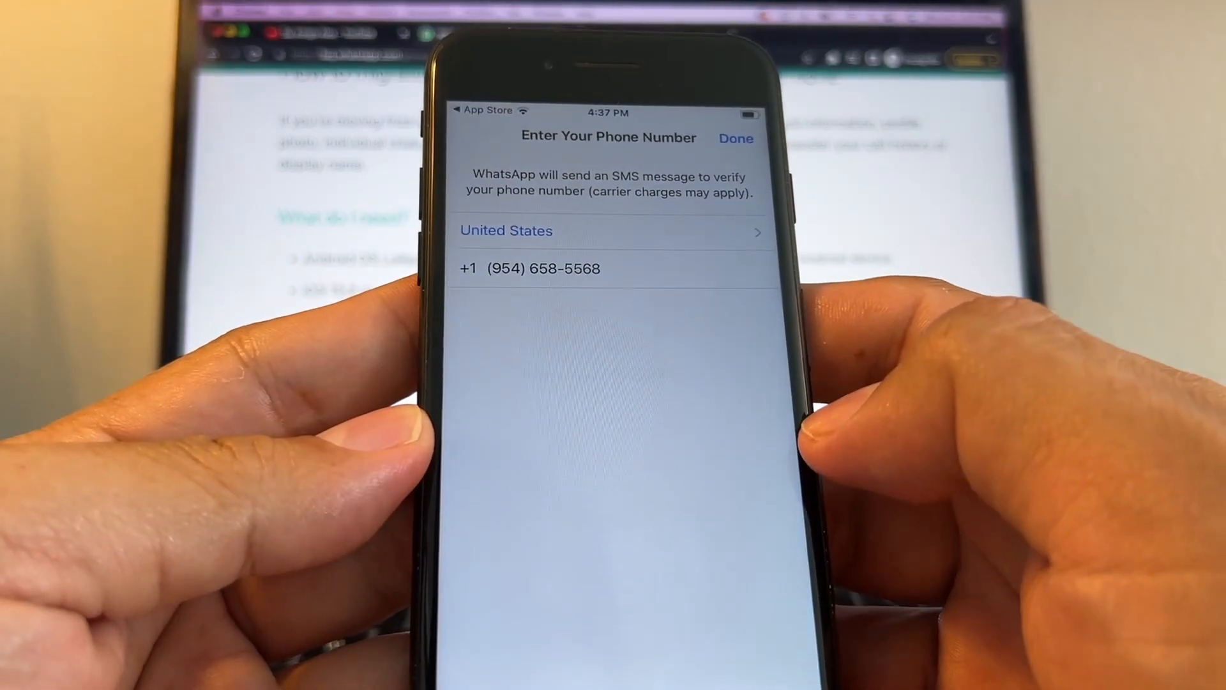
left_click(735, 138)
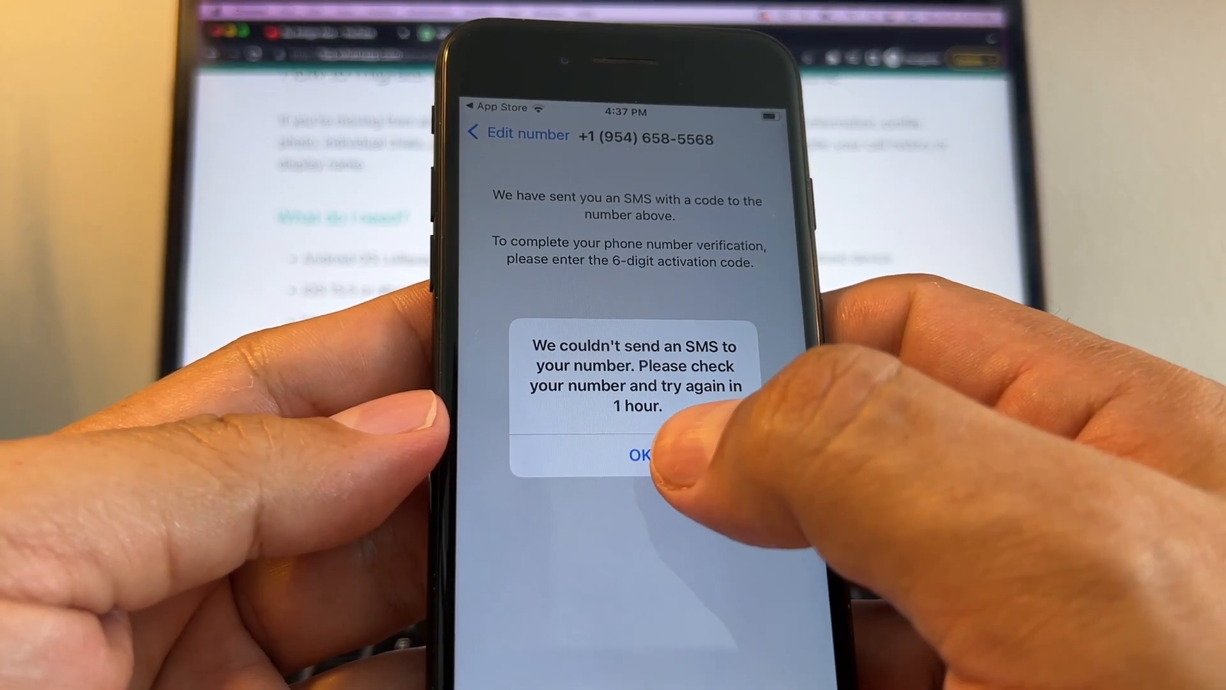
Dismiss the SMS failure alert and wait for the retry-verification notification.
left_click(640, 456)
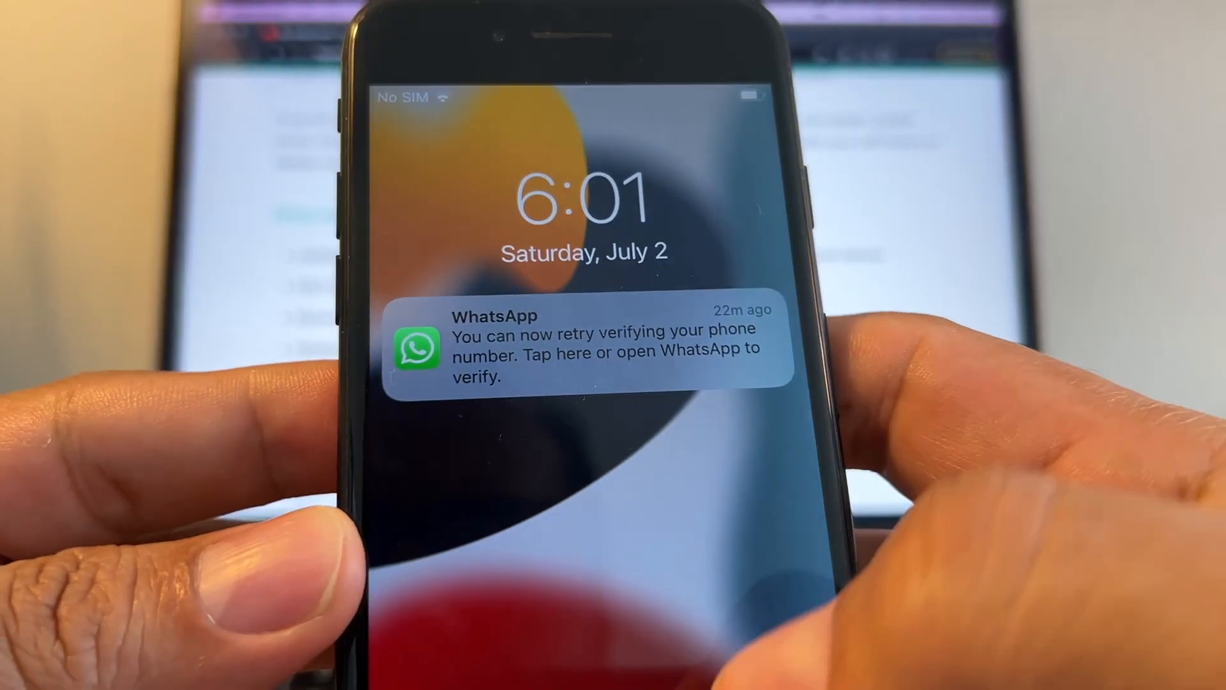
Retry verification, import Android chats with full photo access, and set profile name 'Alex'.
left_click(583, 354)
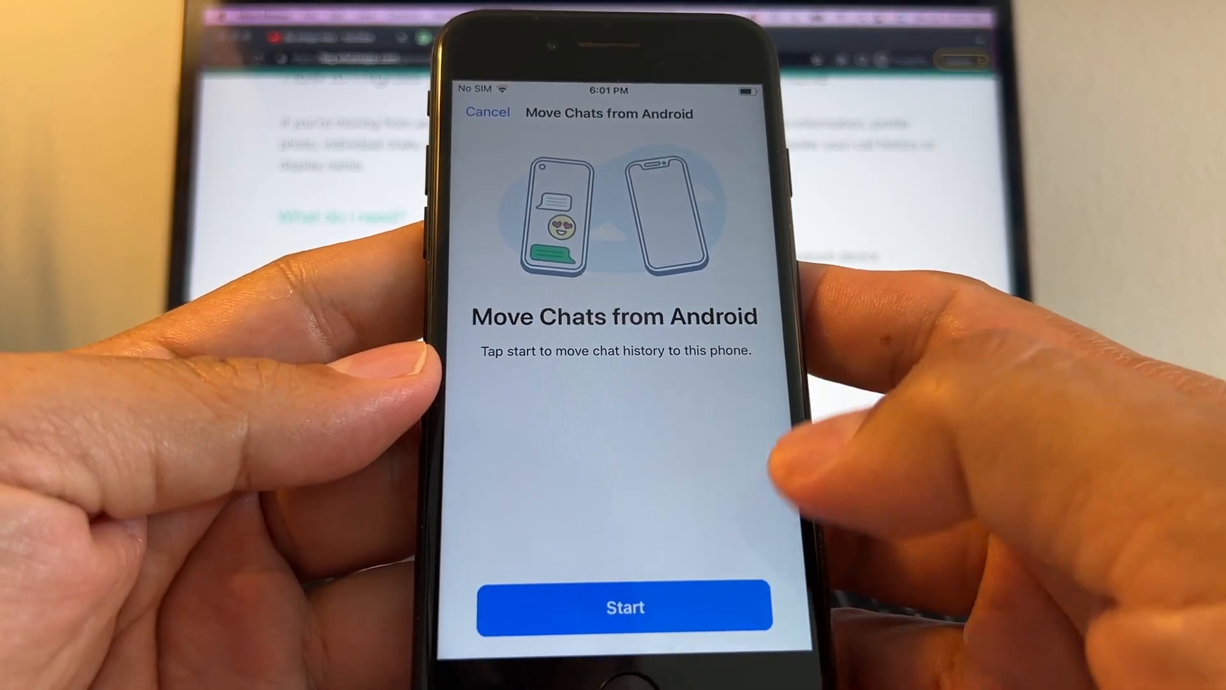
left_click(625, 606)
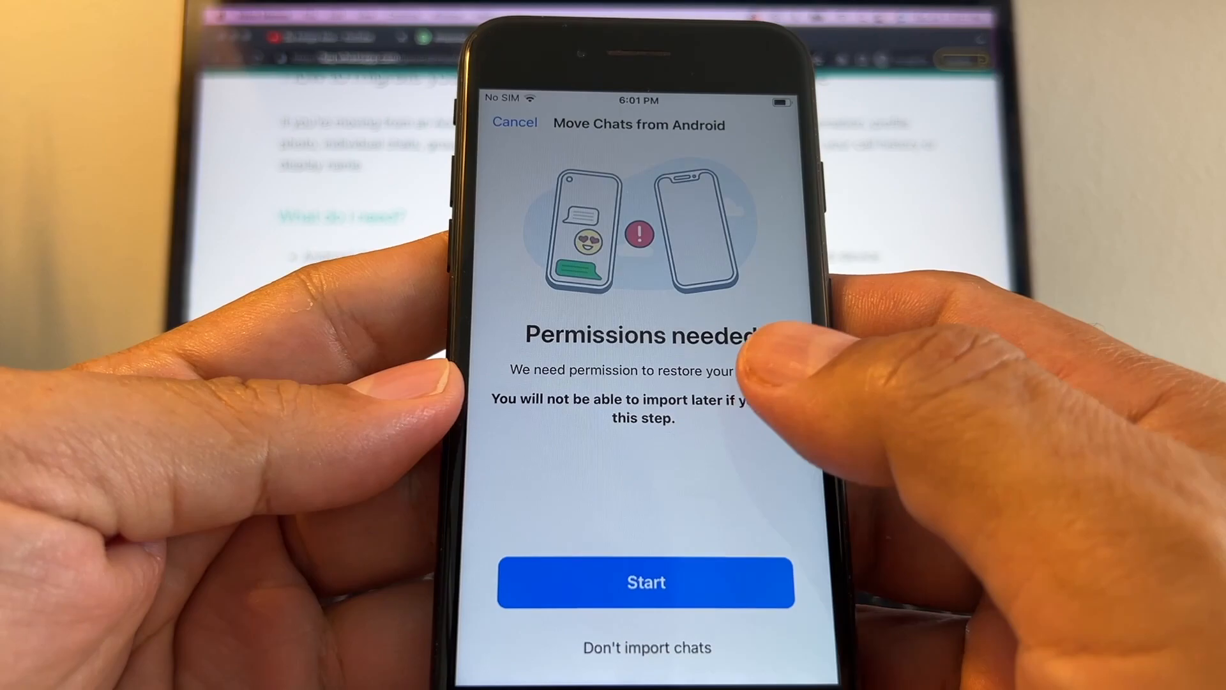
left_click(646, 581)
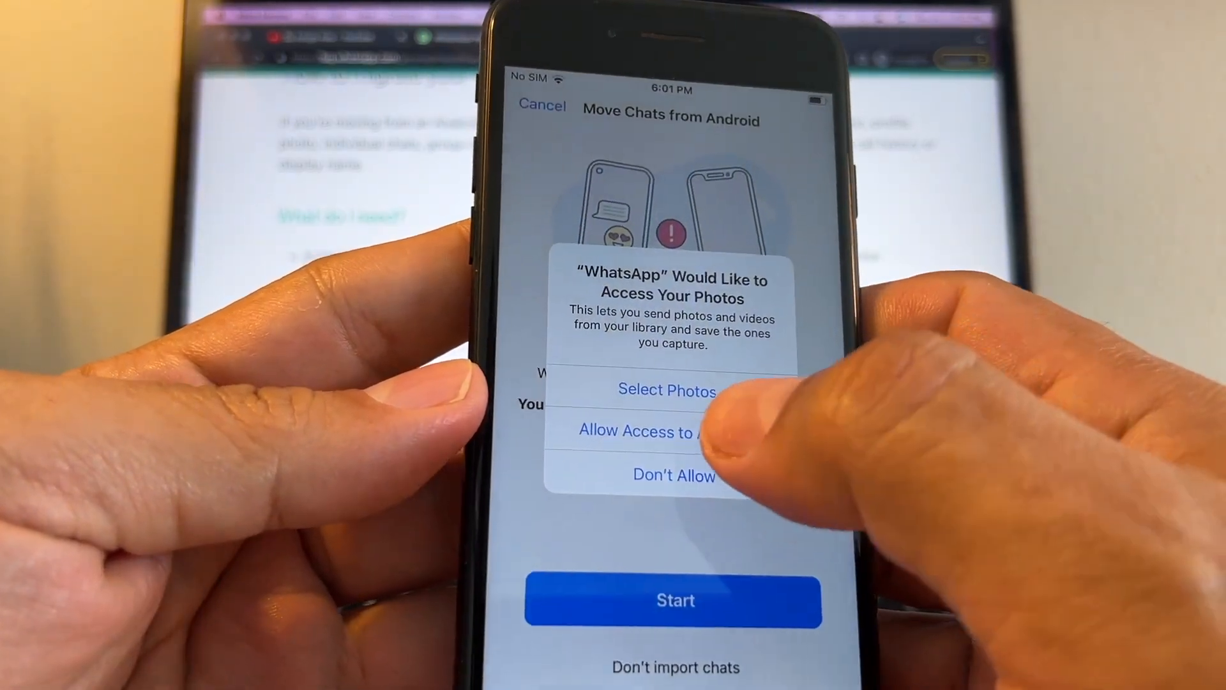
left_click(634, 431)
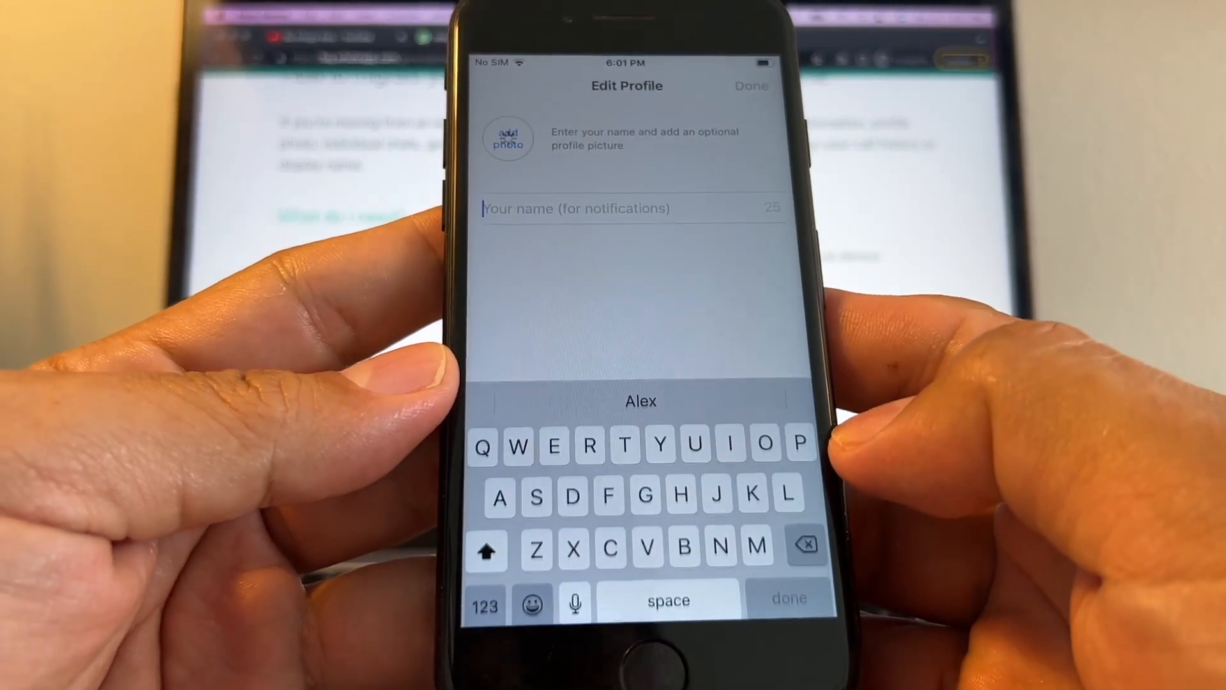
type("Alex")
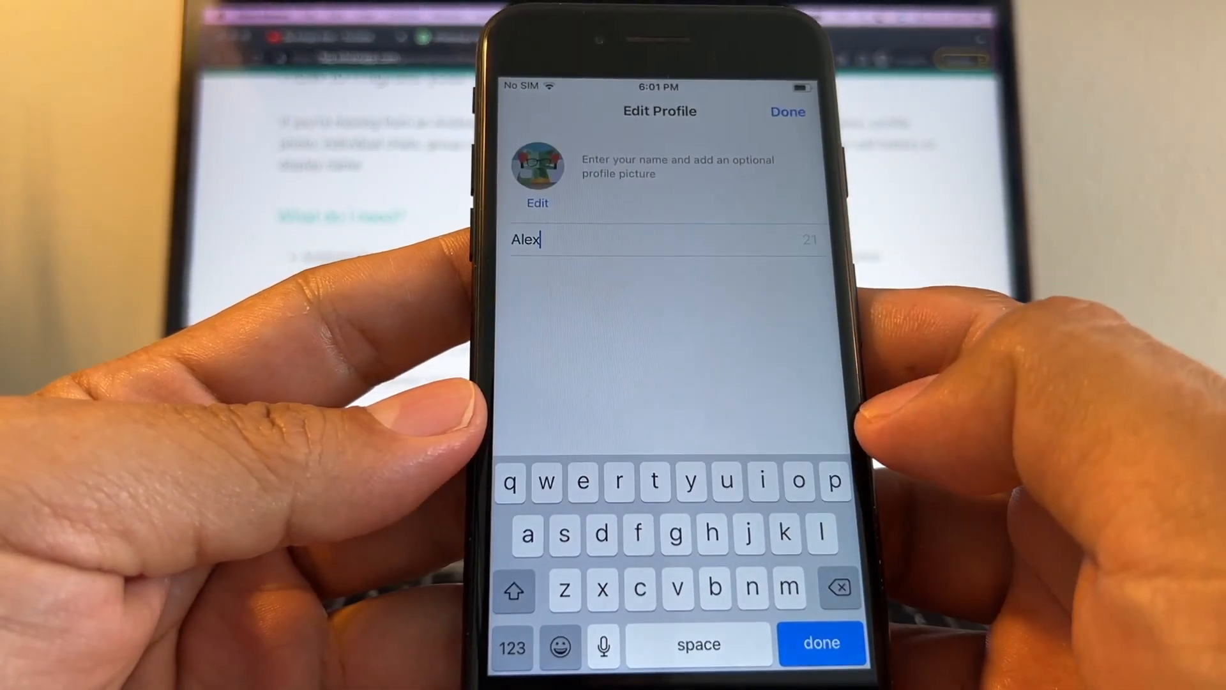
left_click(788, 111)
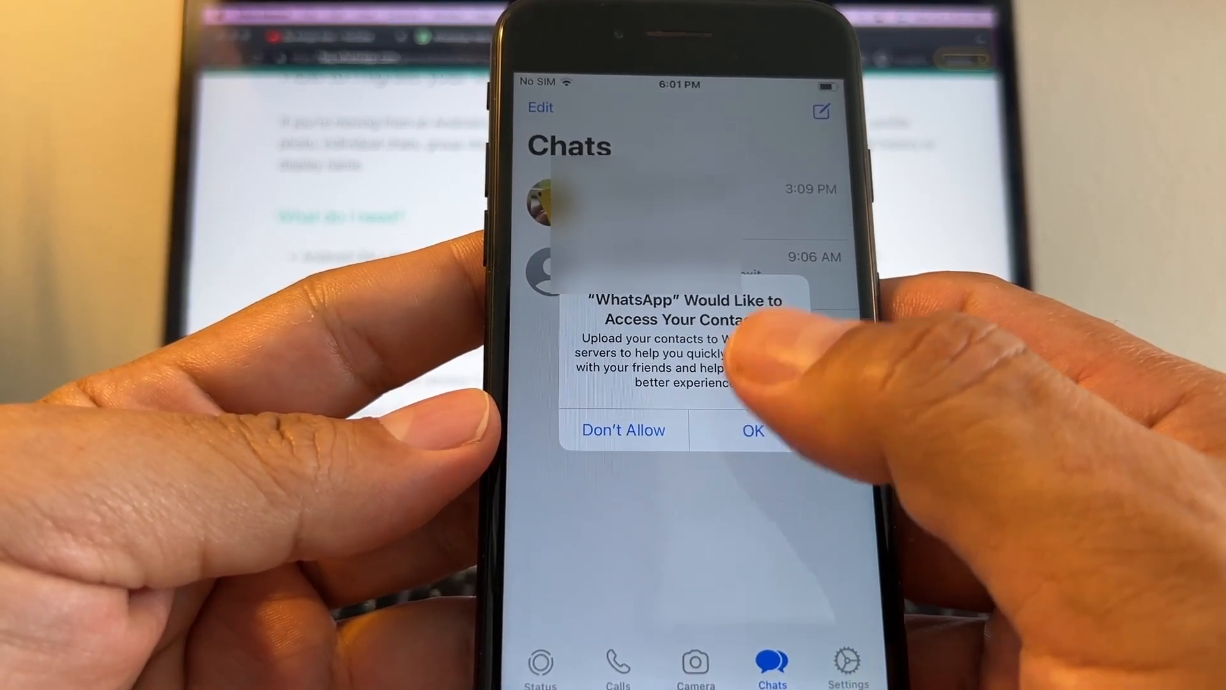
Allow contacts, browse a migrated chat, then open Settings > Help showing version 2.22.13.74.
left_click(752, 432)
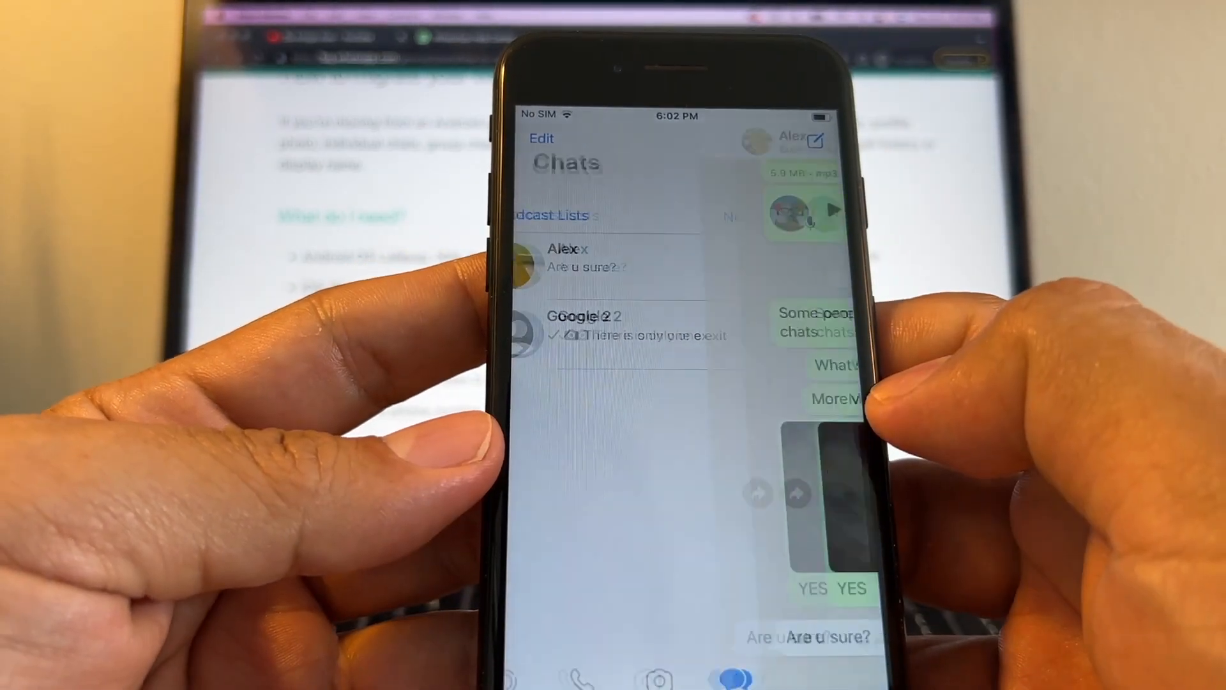
left_click(569, 258)
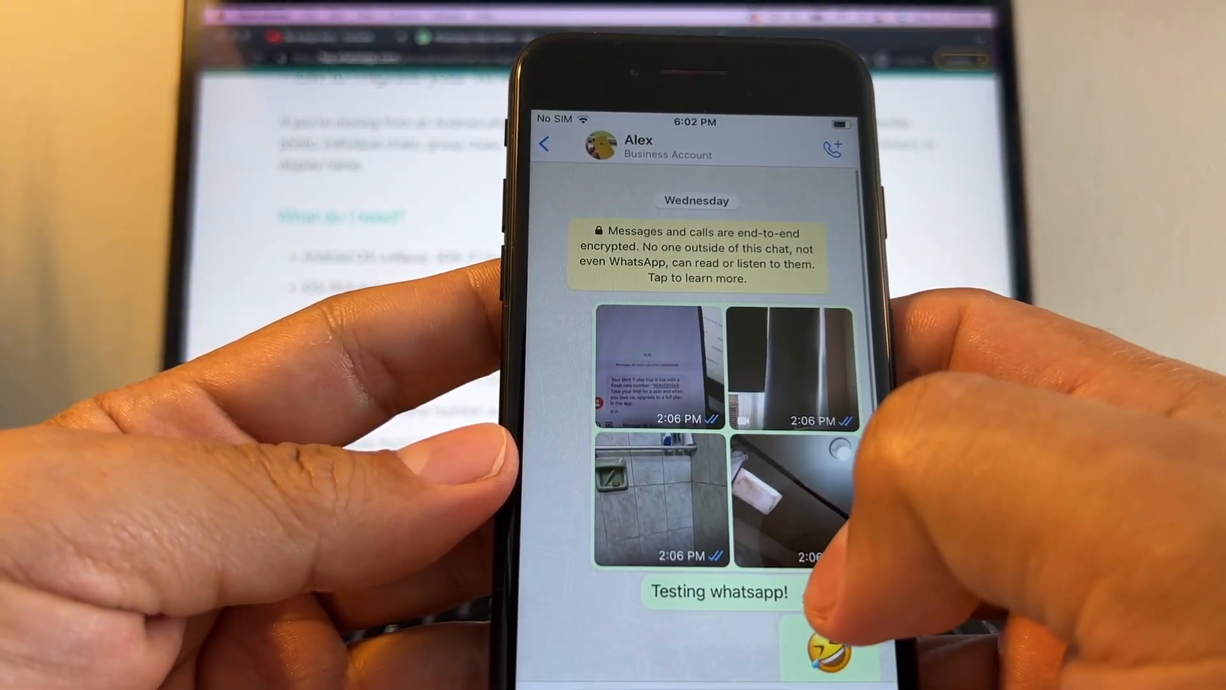
left_click(543, 143)
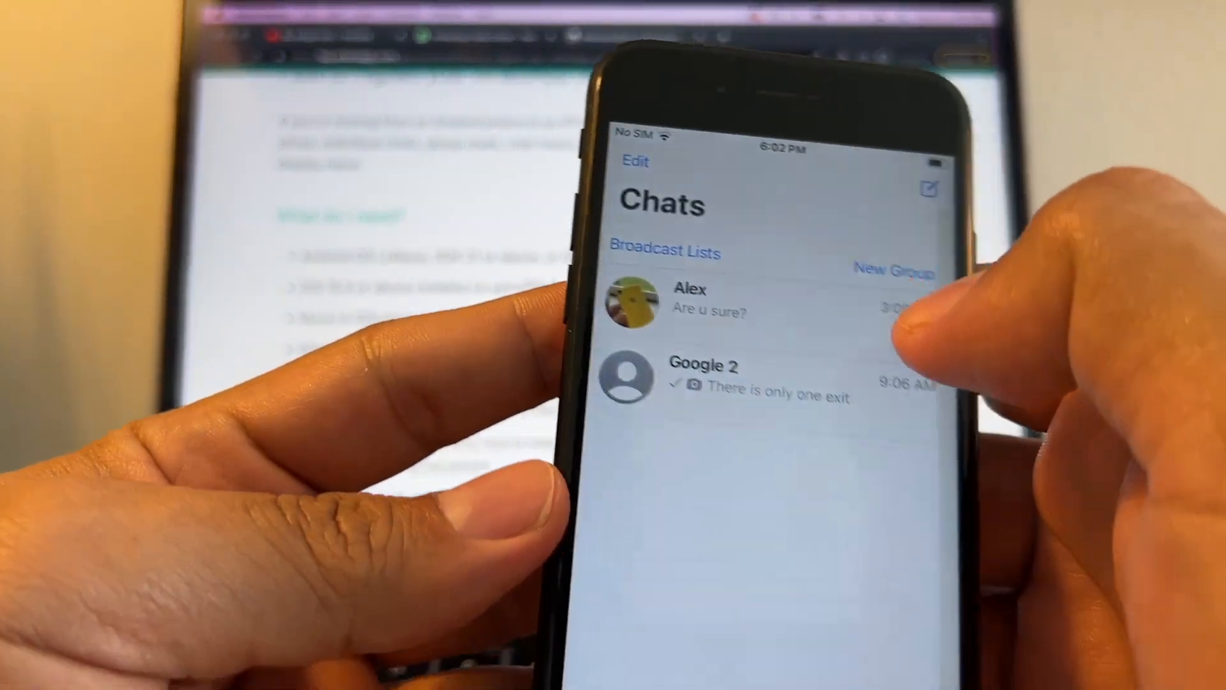
left_click(702, 379)
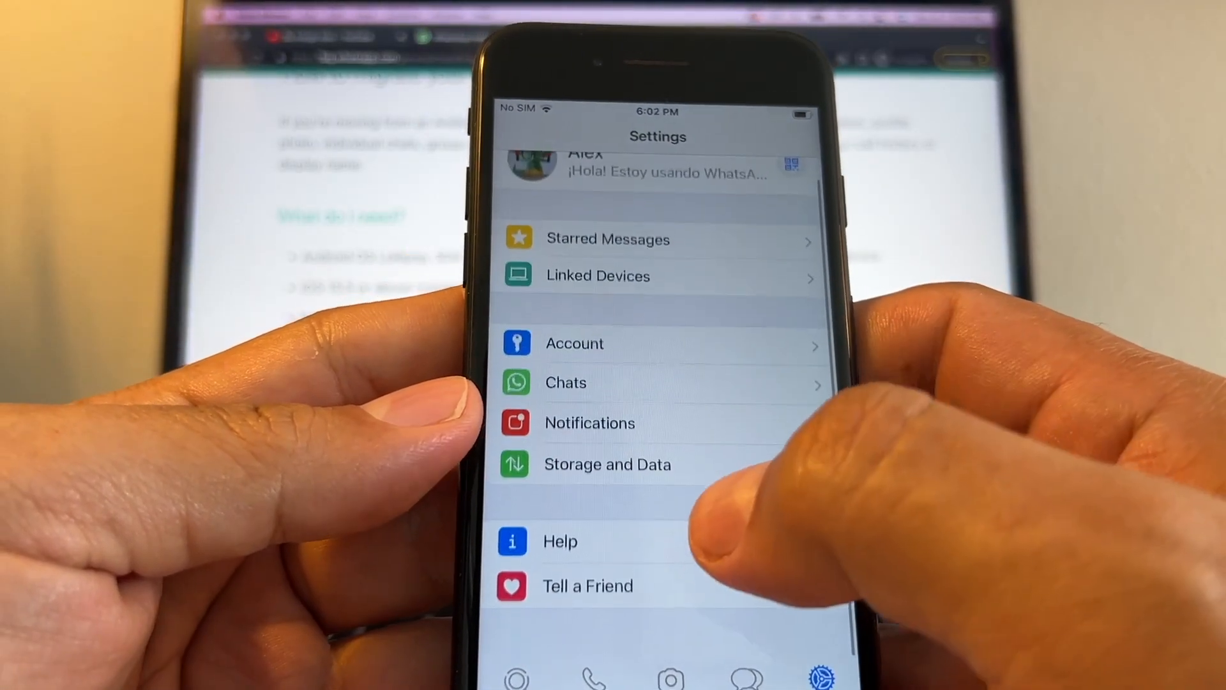
left_click(560, 541)
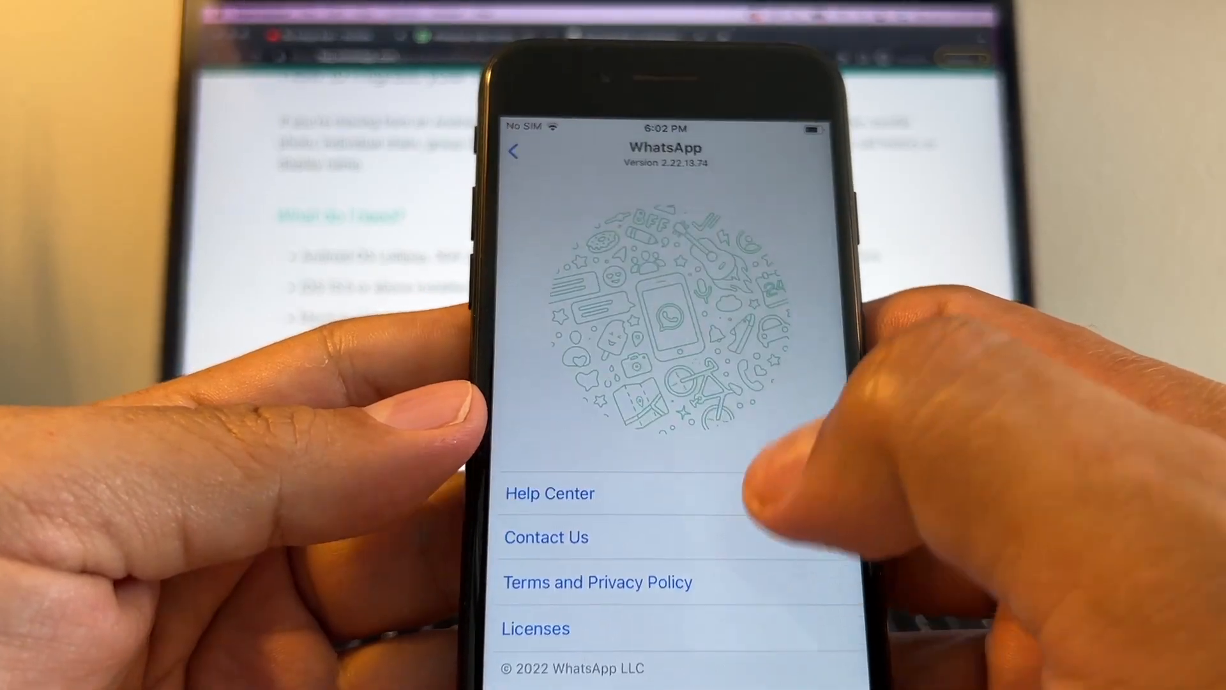